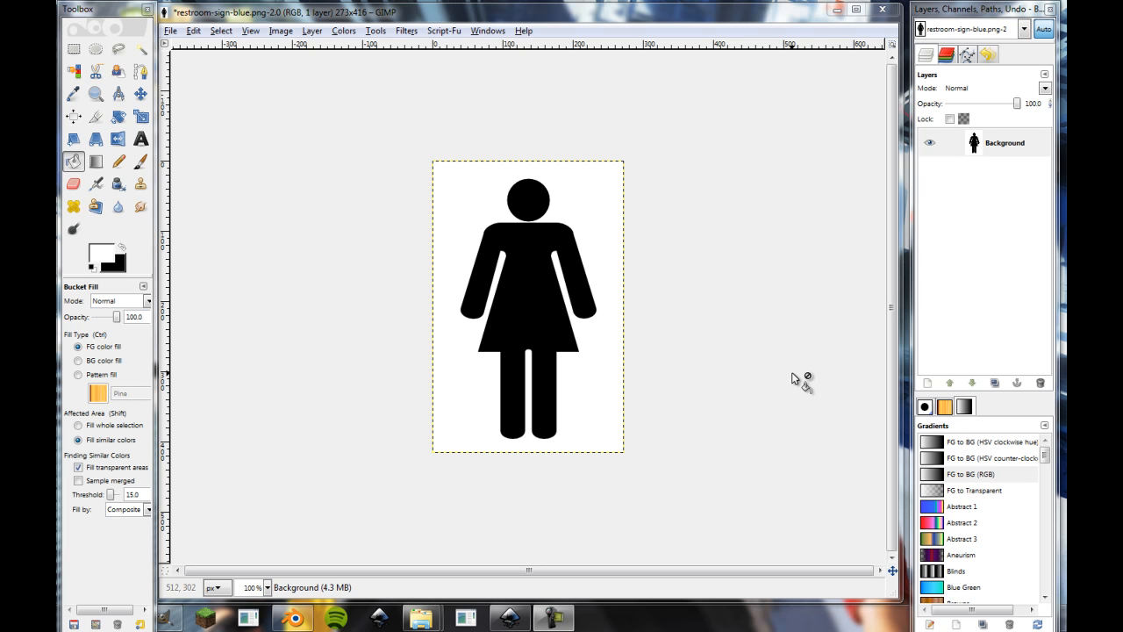
mouse_move(730, 291)
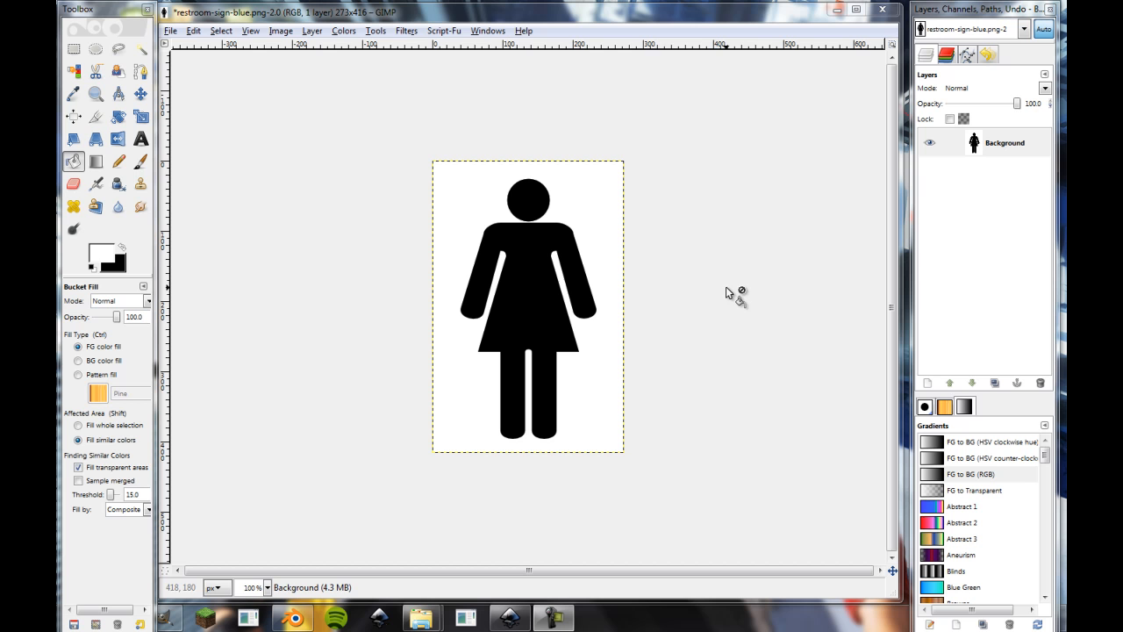
mouse_move(700, 243)
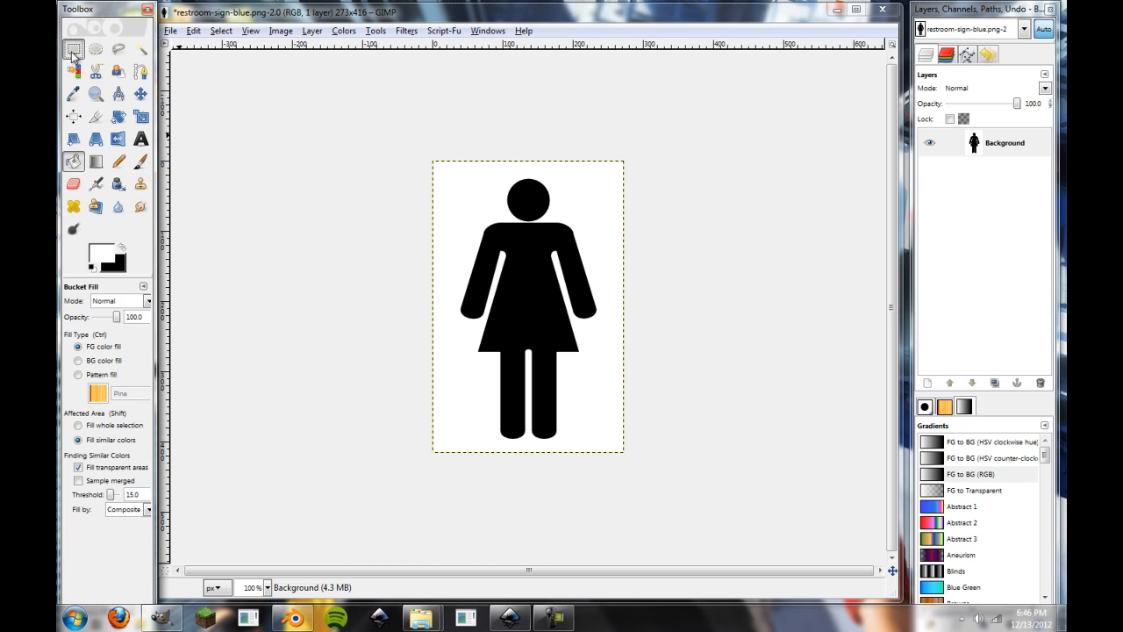
Make the Rectangle Select tool active in GIMP's Toolbox
left_click(74, 50)
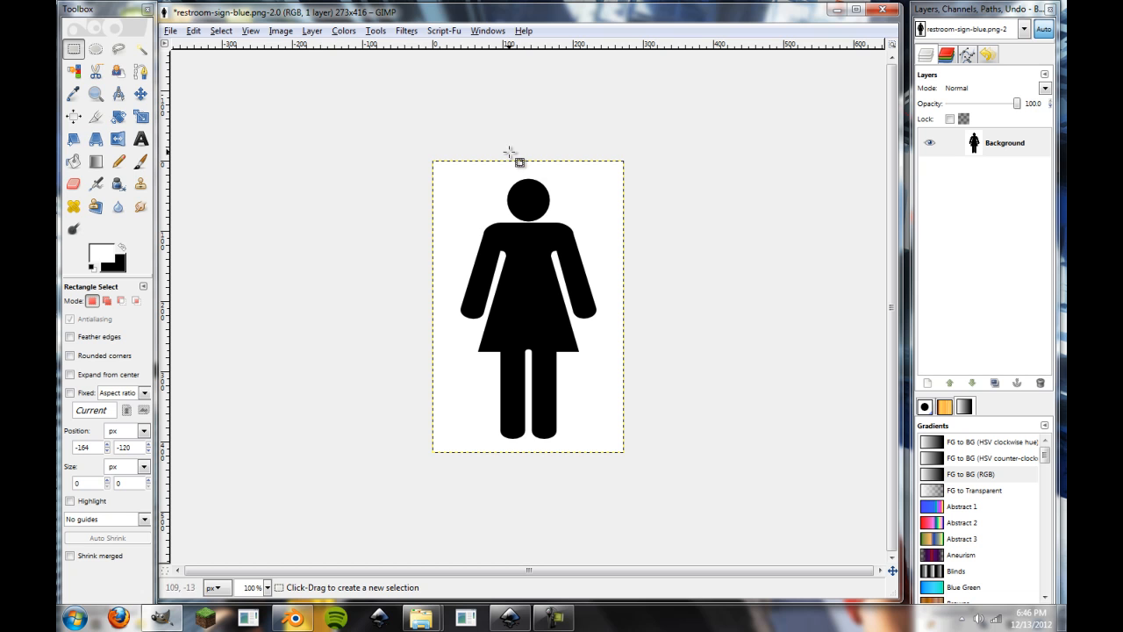
mouse_move(509, 156)
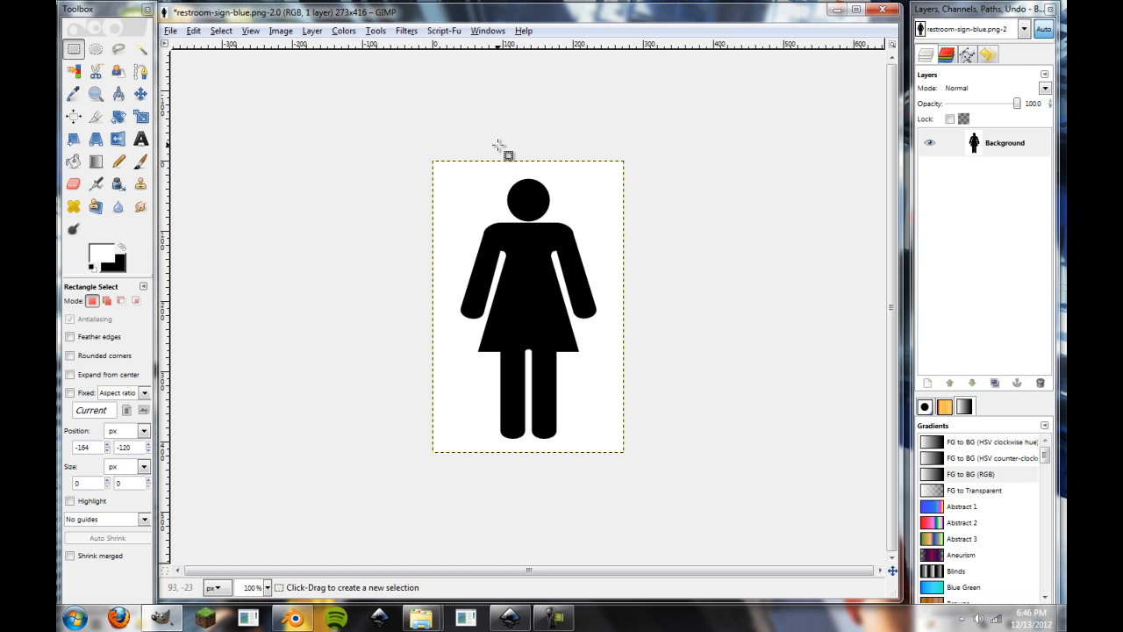
mouse_move(683, 456)
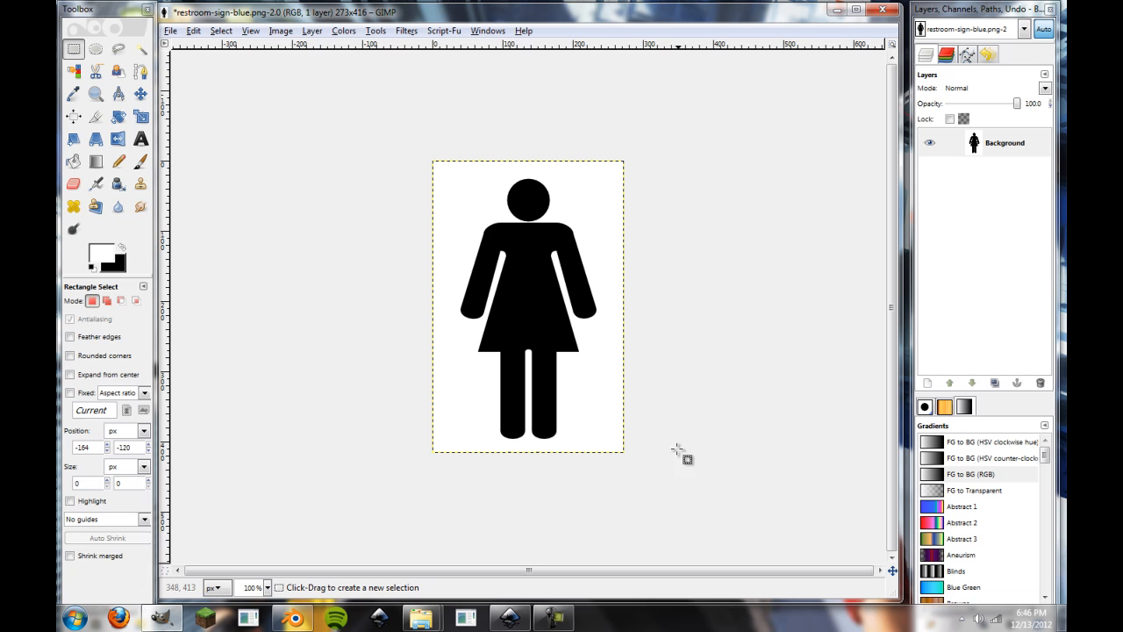
mouse_move(746, 489)
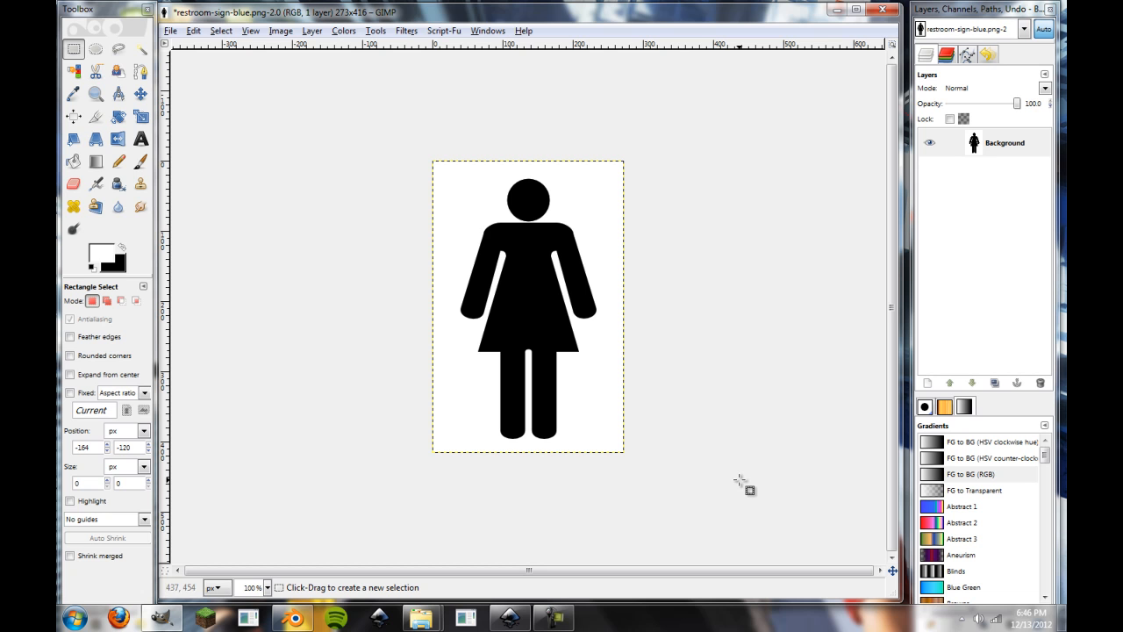
mouse_move(756, 467)
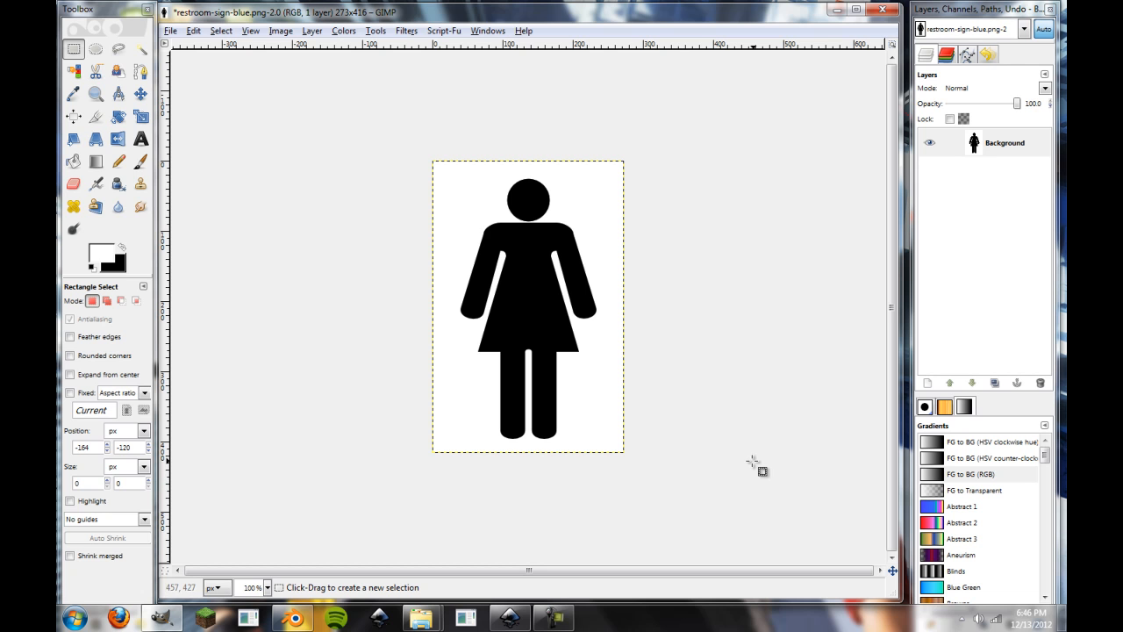
mouse_move(642, 438)
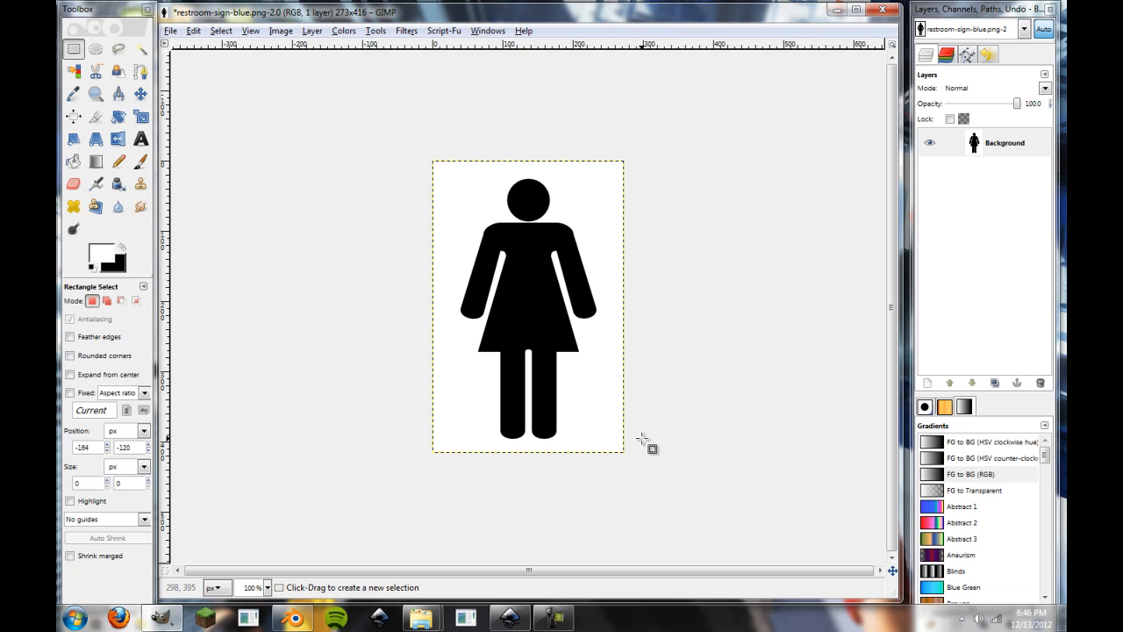
mouse_move(642, 439)
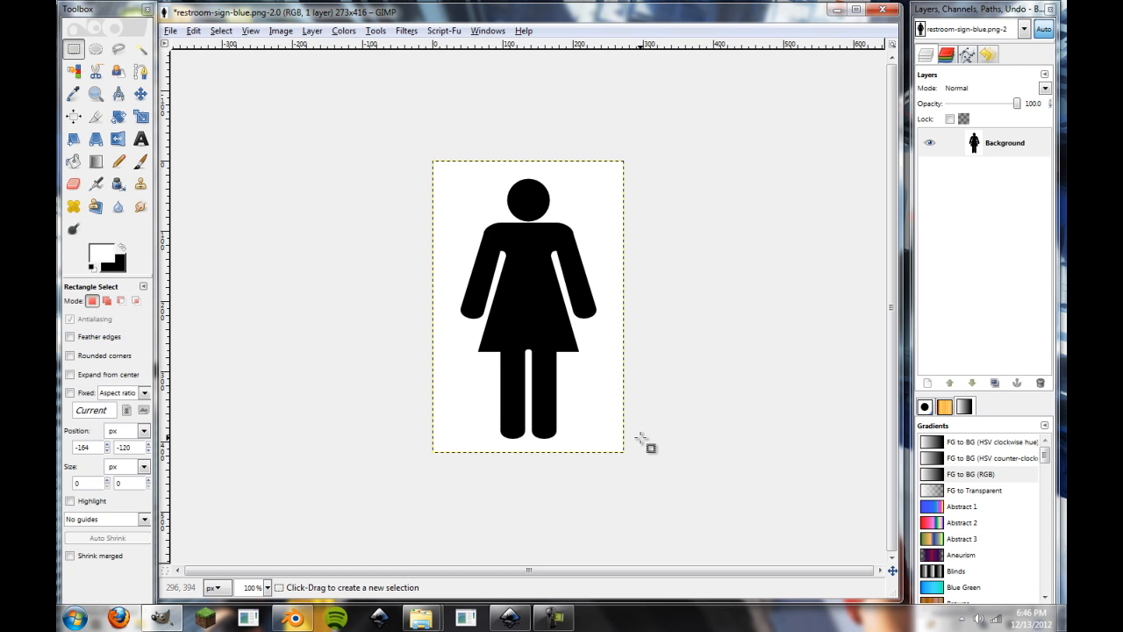
mouse_move(210, 68)
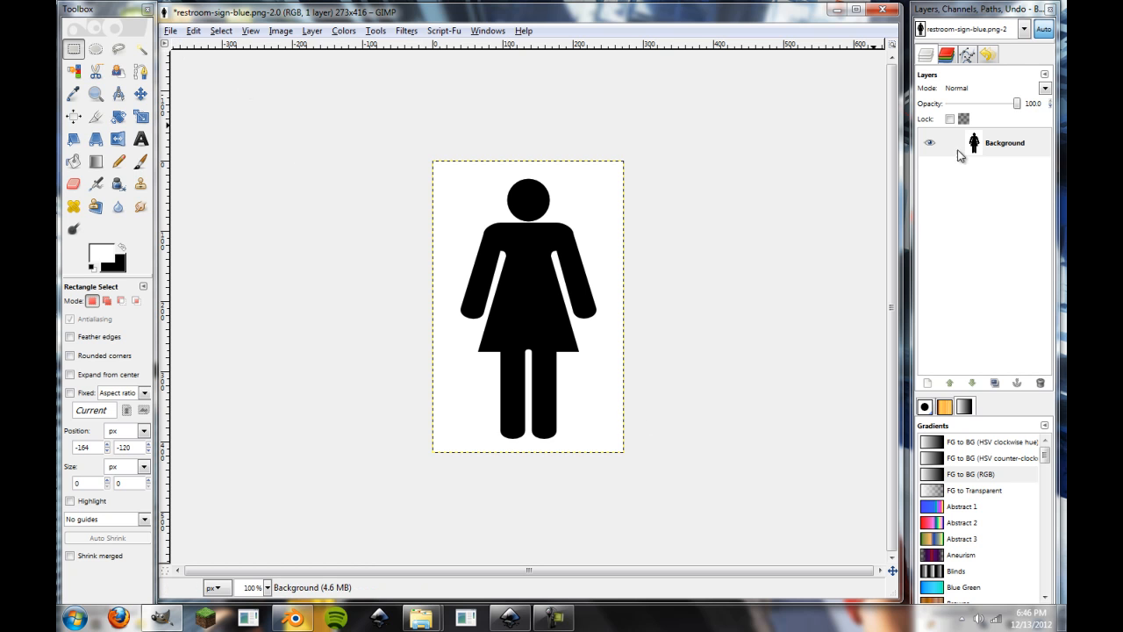
Start a Save As of the figure image named woman01.jpg with Pictures as the destination
left_click(171, 31)
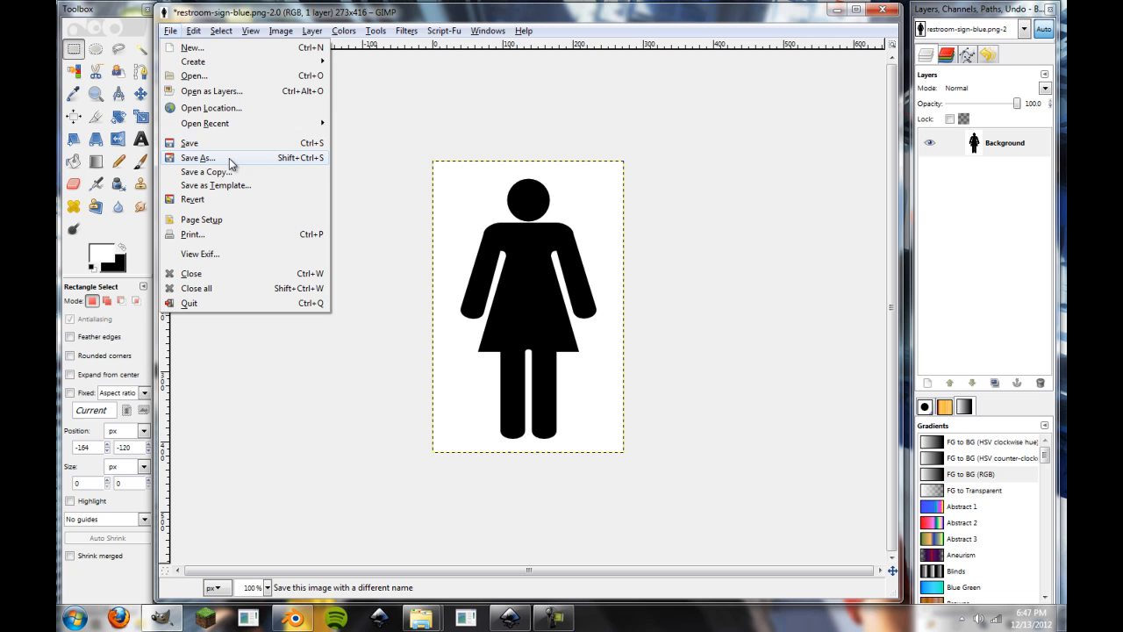
mouse_move(196, 158)
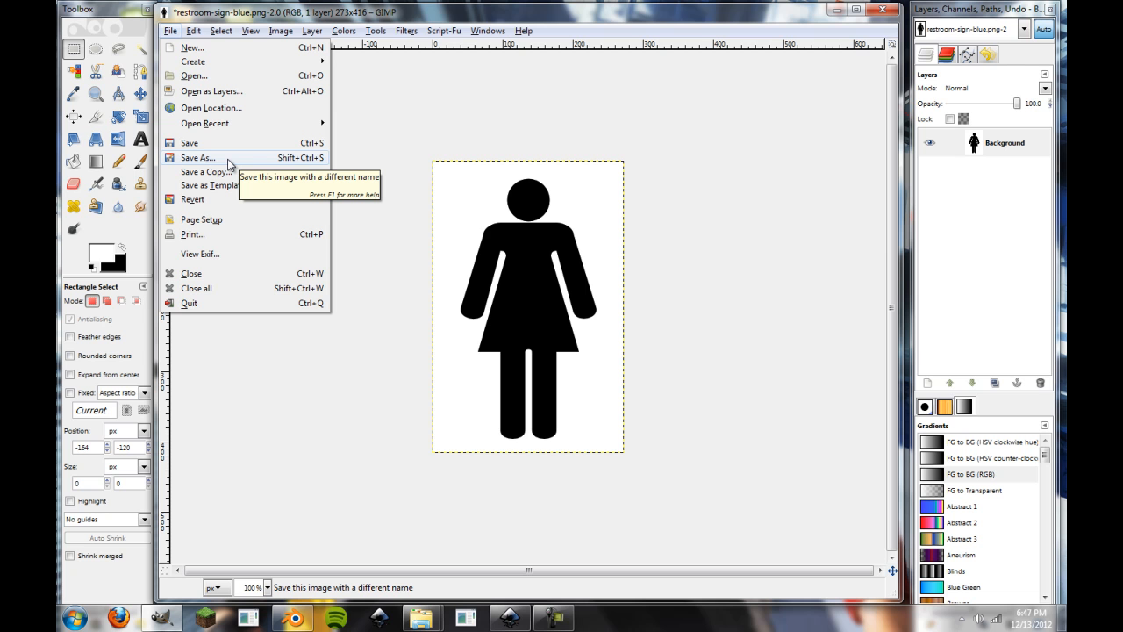
mouse_move(435, 249)
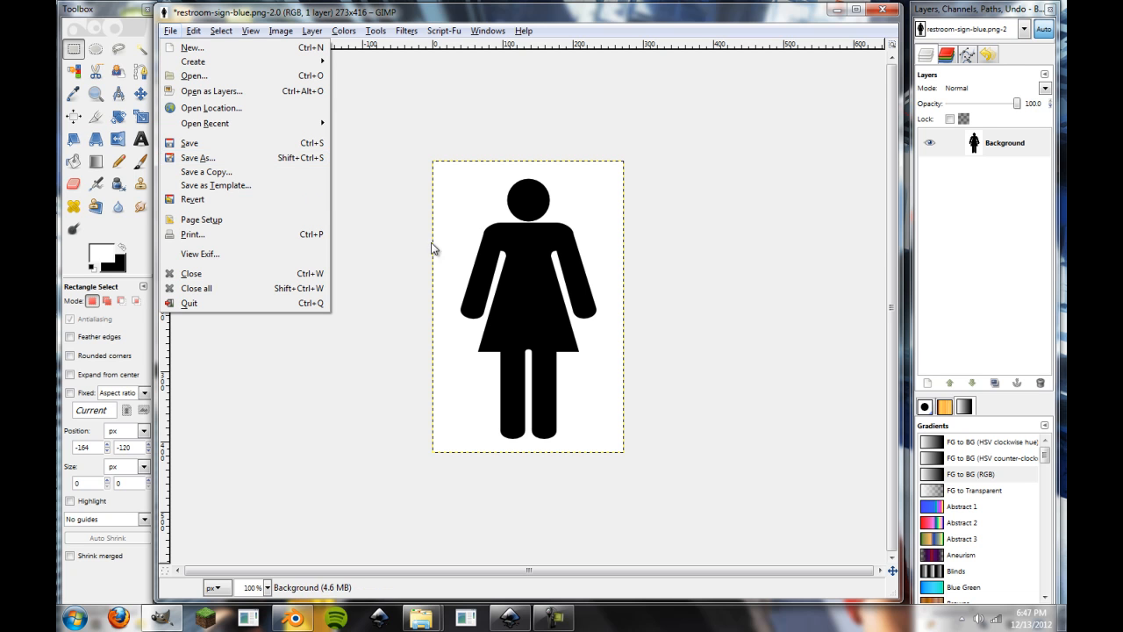
mouse_move(197, 158)
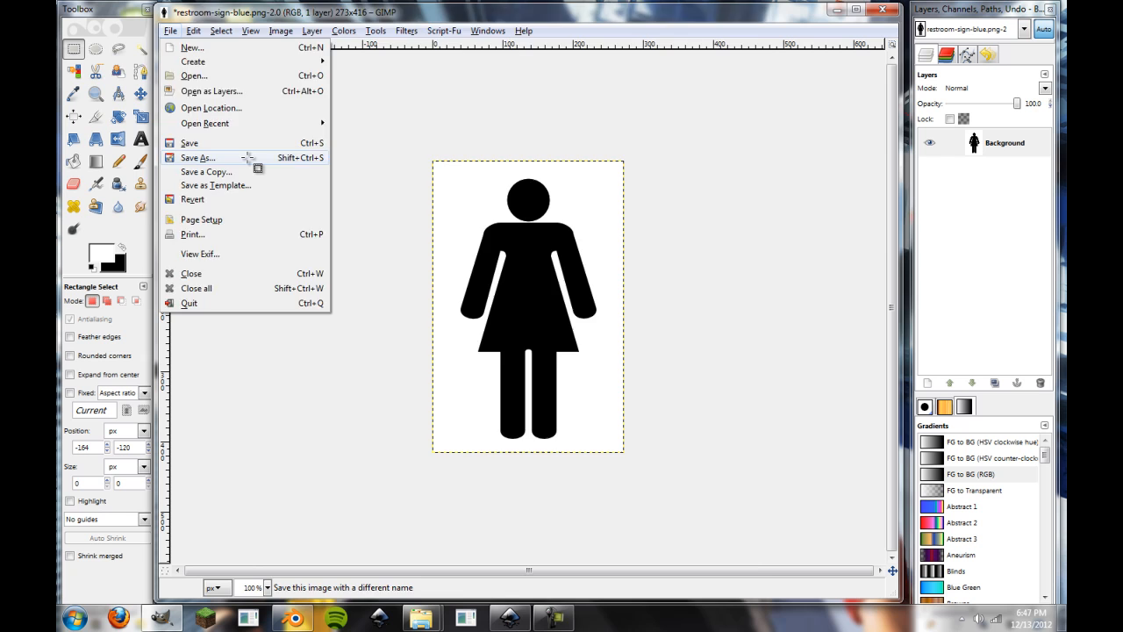
left_click(197, 158)
type("woman01.j")
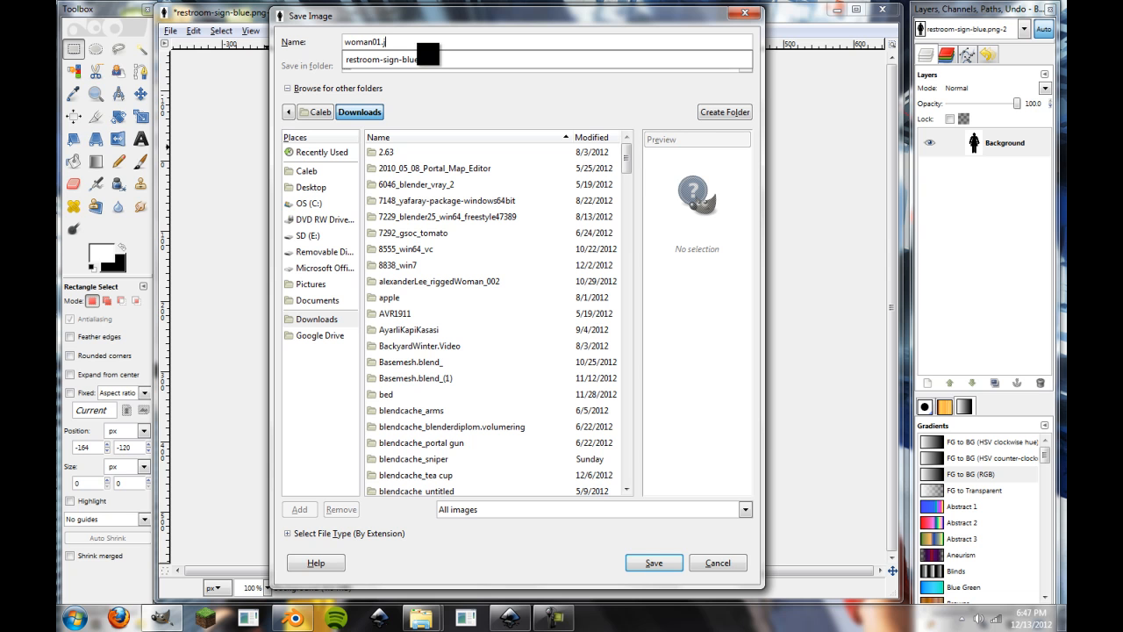
type("pg")
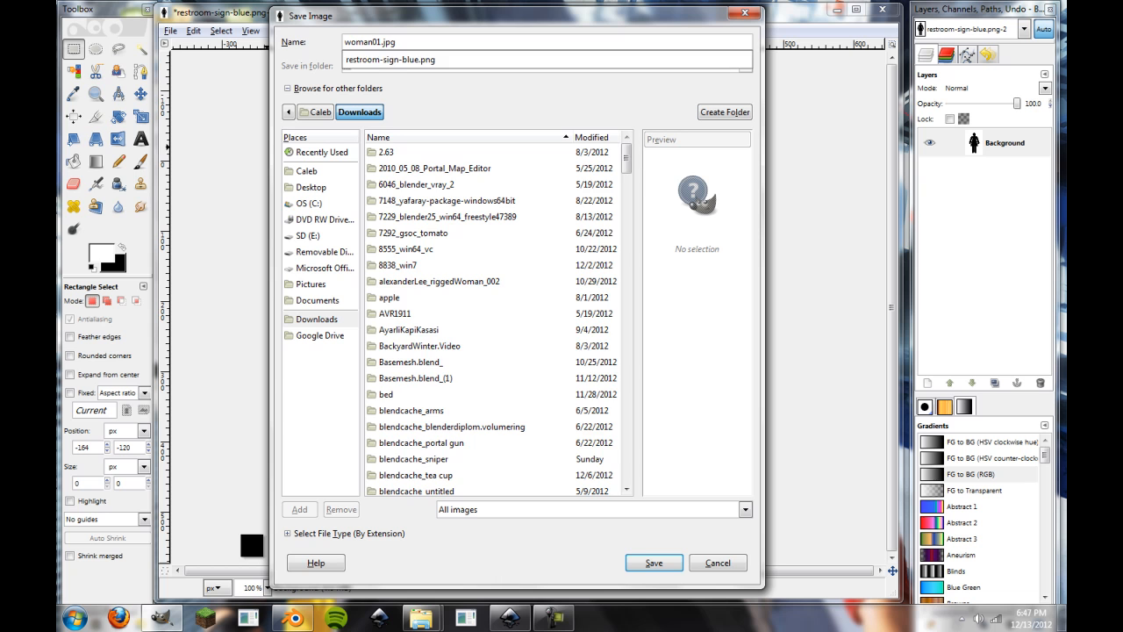
left_click(310, 285)
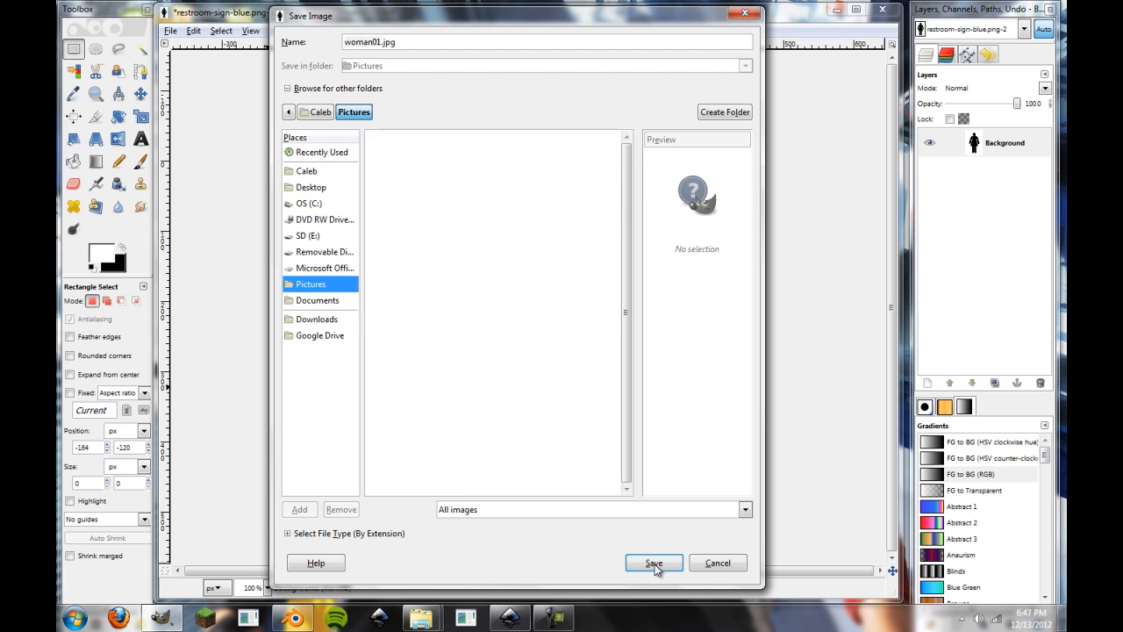
Save woman01.jpg to Pictures as a quality-100 JPEG, accepting the JPEG export options
left_click(653, 561)
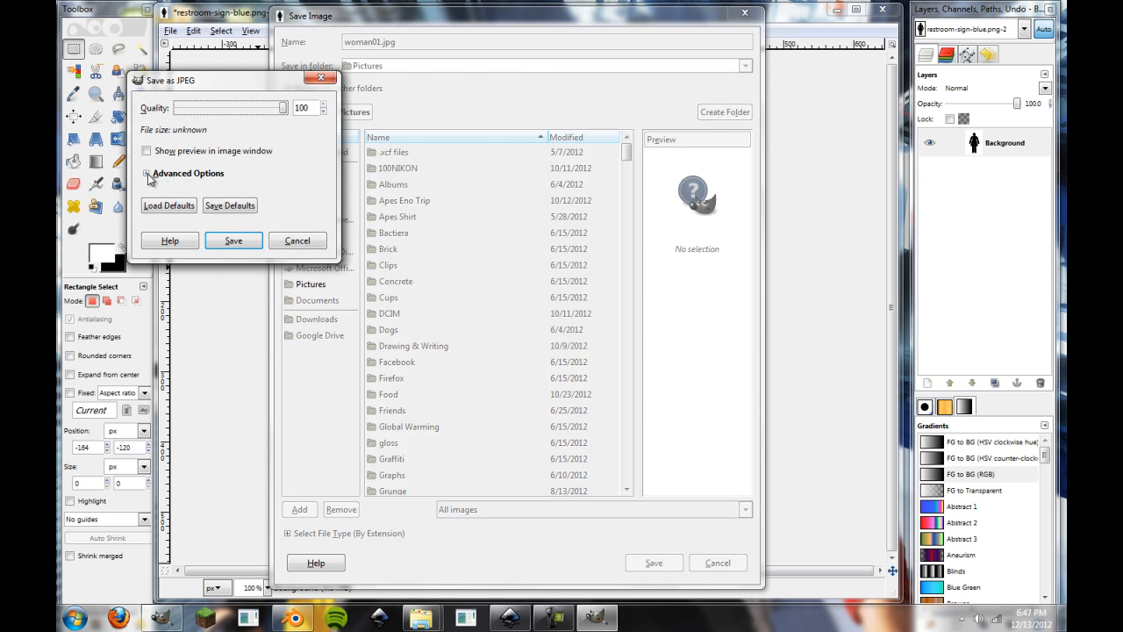
left_click(149, 174)
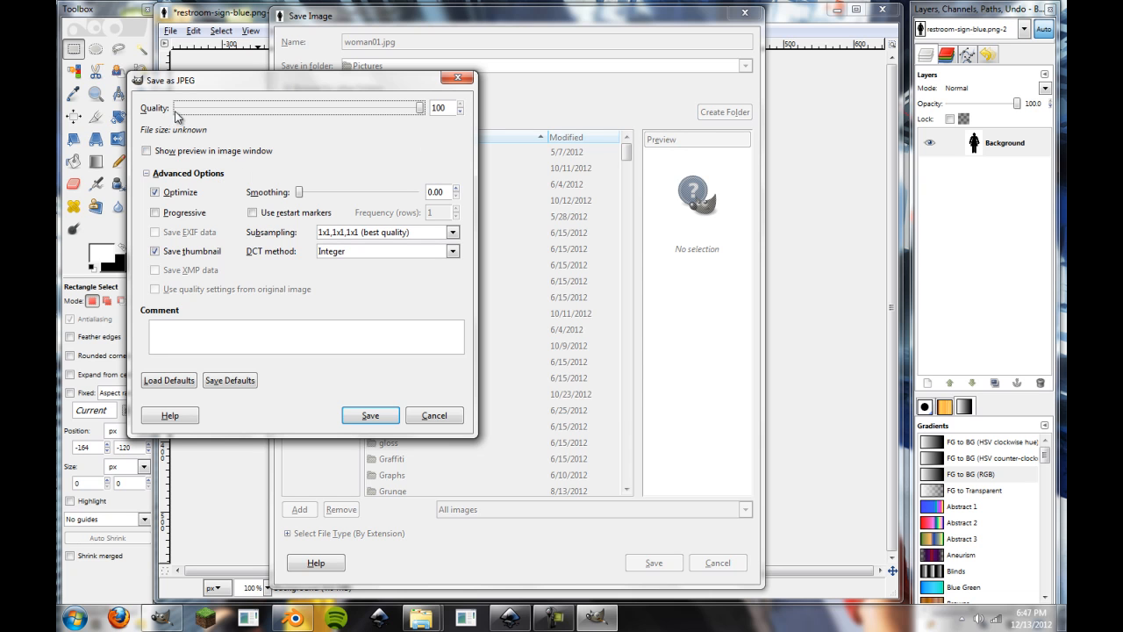
mouse_move(347, 200)
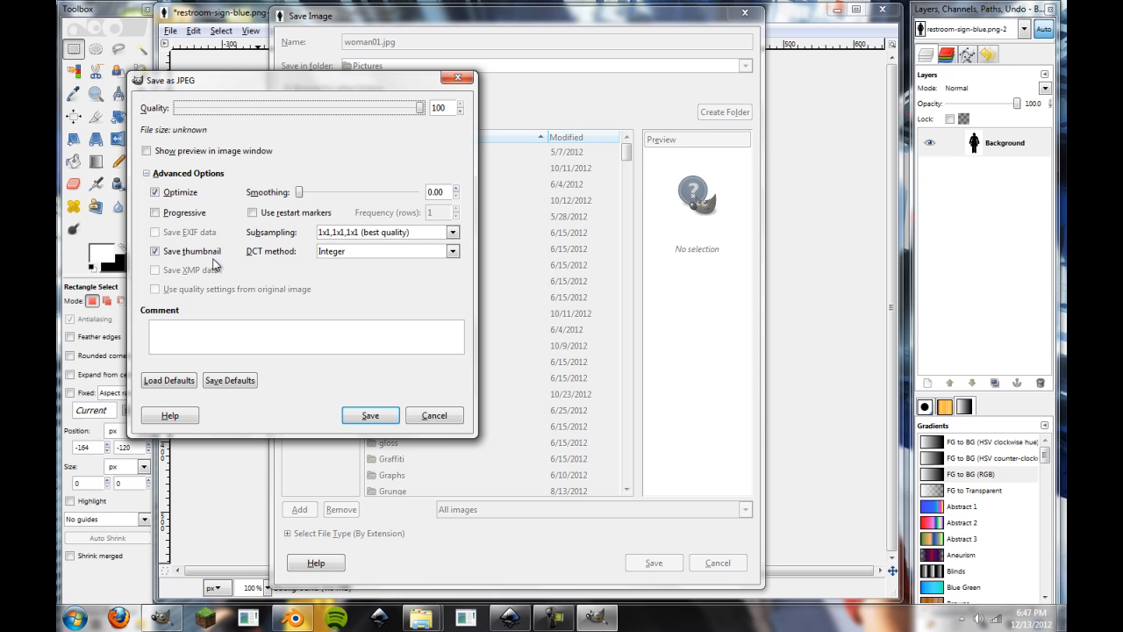
mouse_move(284, 265)
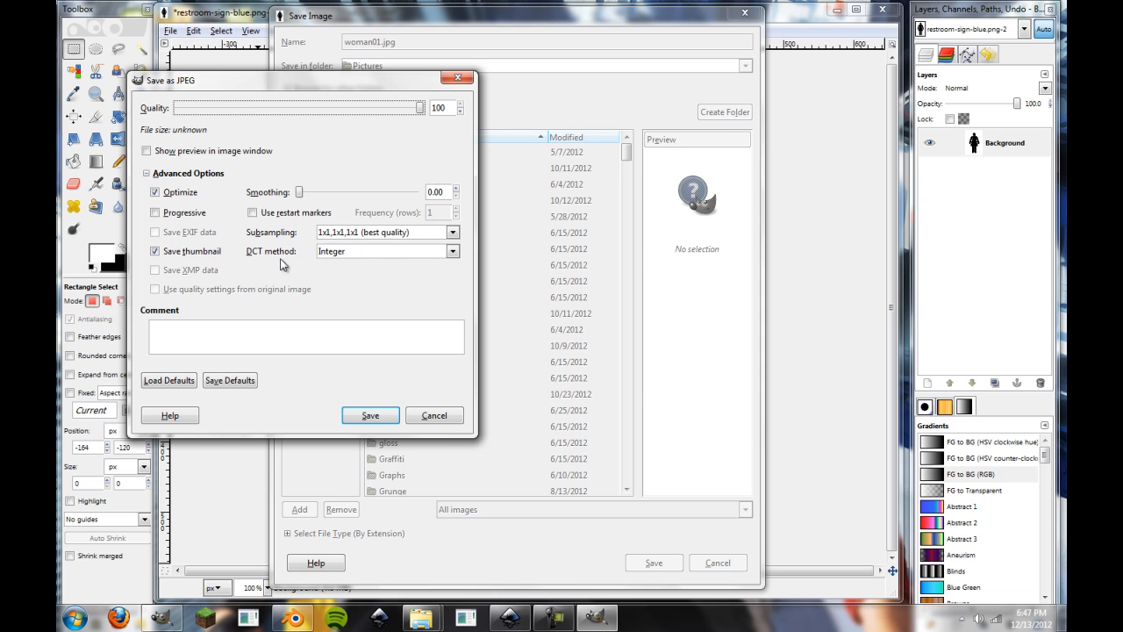
mouse_move(313, 297)
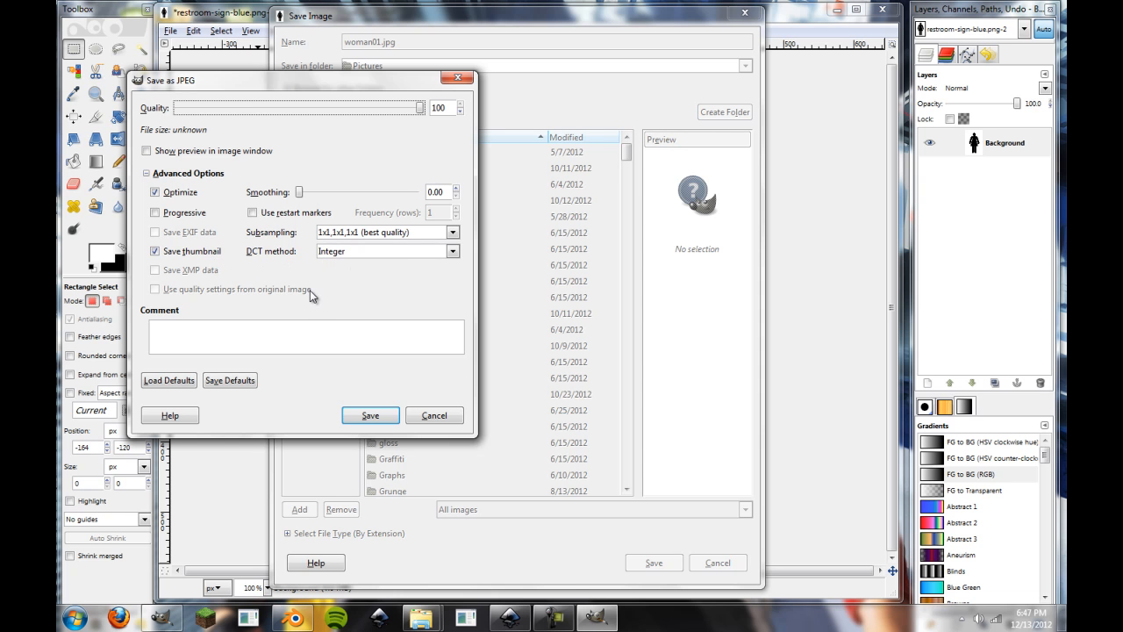
mouse_move(298, 289)
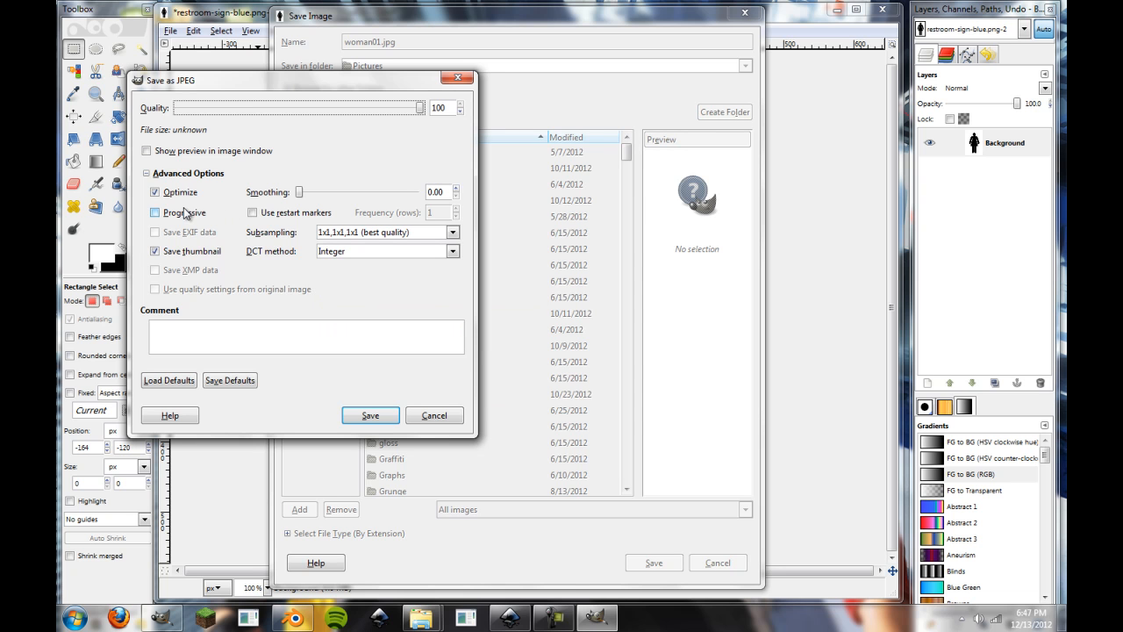
left_click(154, 212)
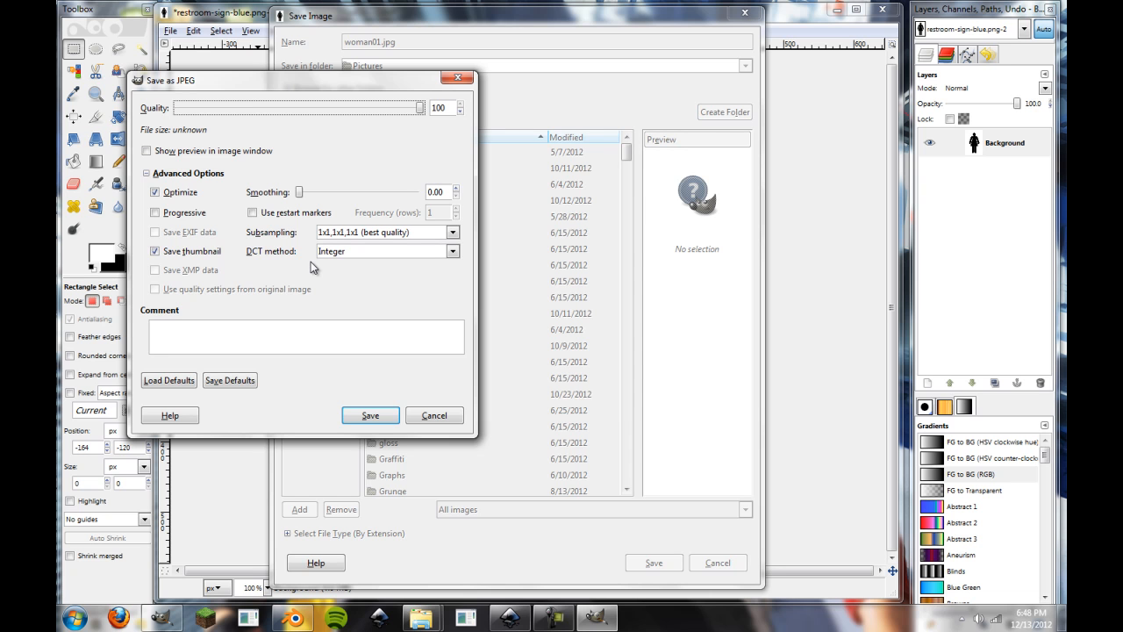
mouse_move(66, 320)
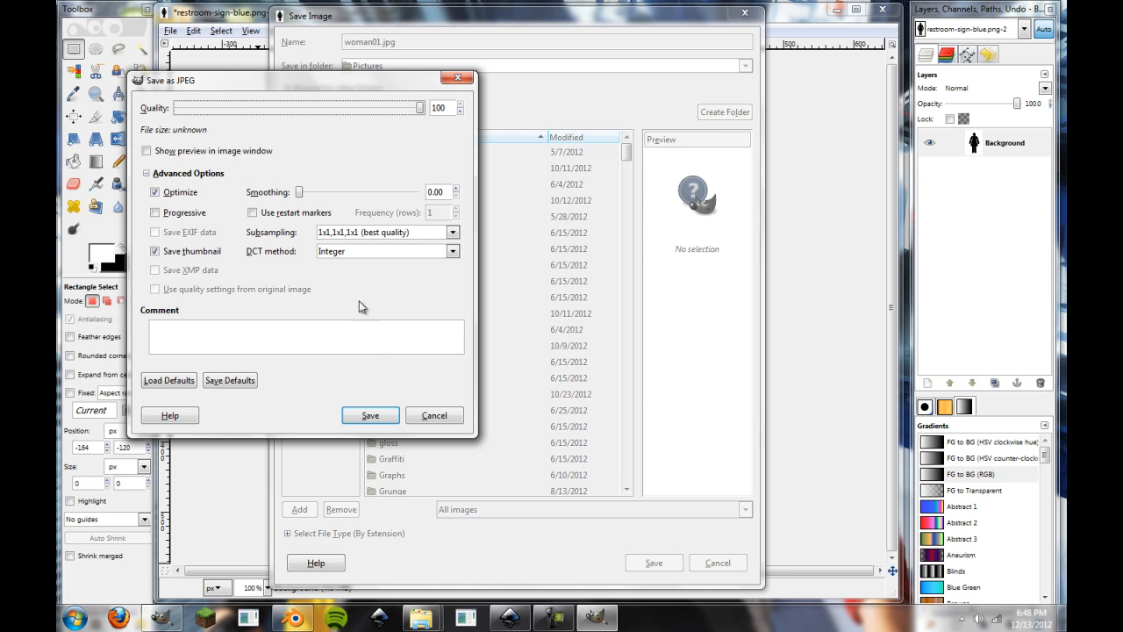
left_click(369, 414)
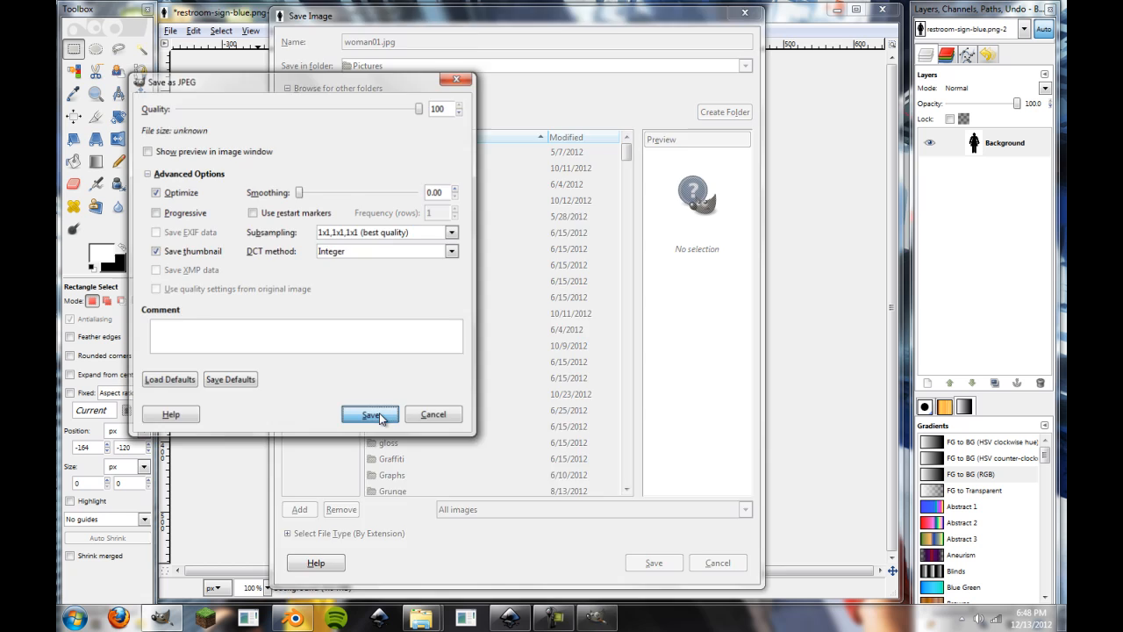
left_click(368, 414)
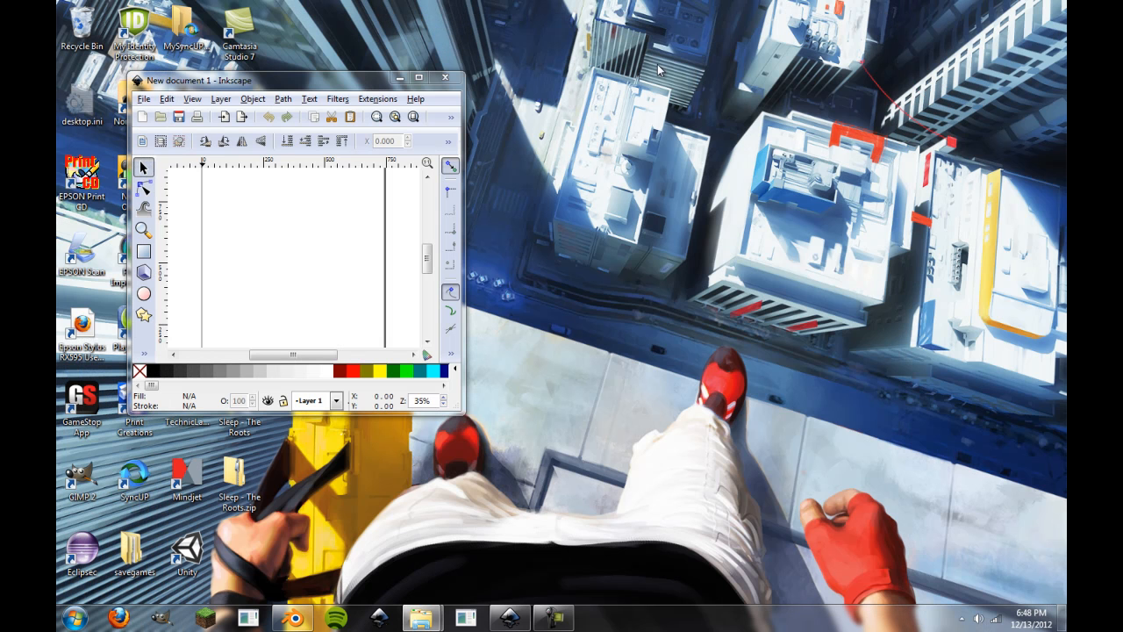
Browse from the home folder into My Pictures to locate woman01.jpg for opening in Inkscape
left_click(418, 78)
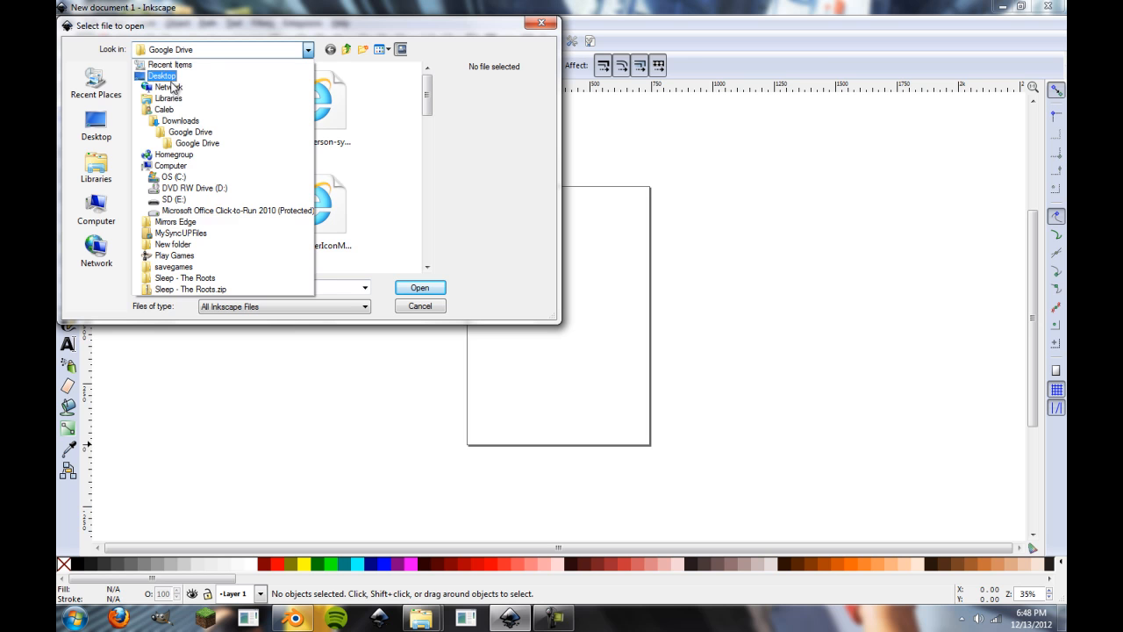
left_click(179, 120)
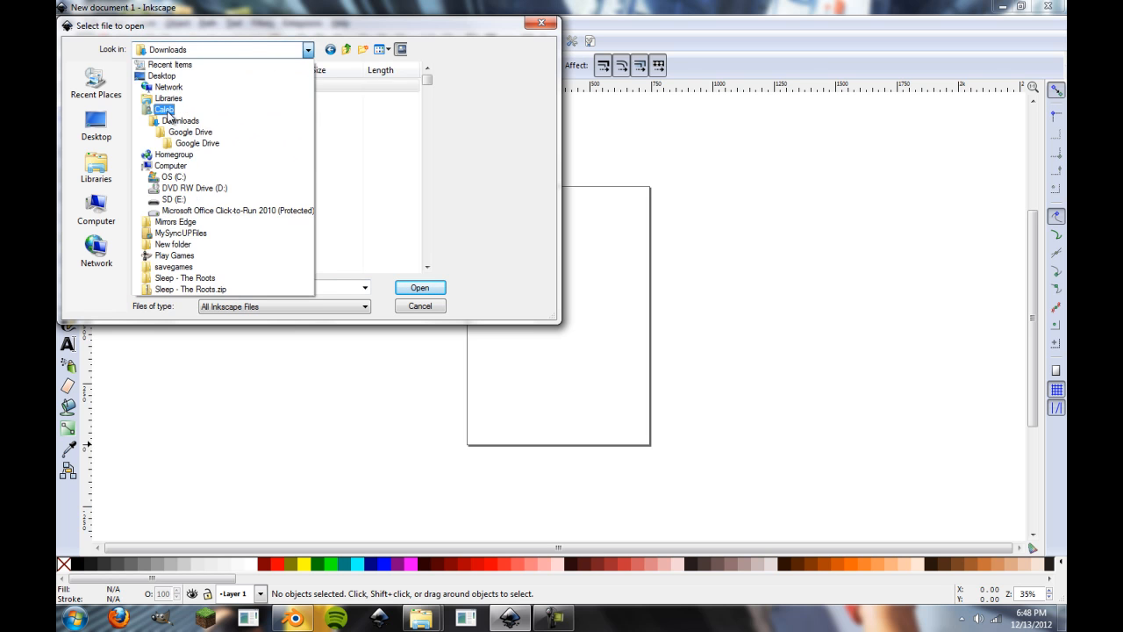
left_click(165, 109)
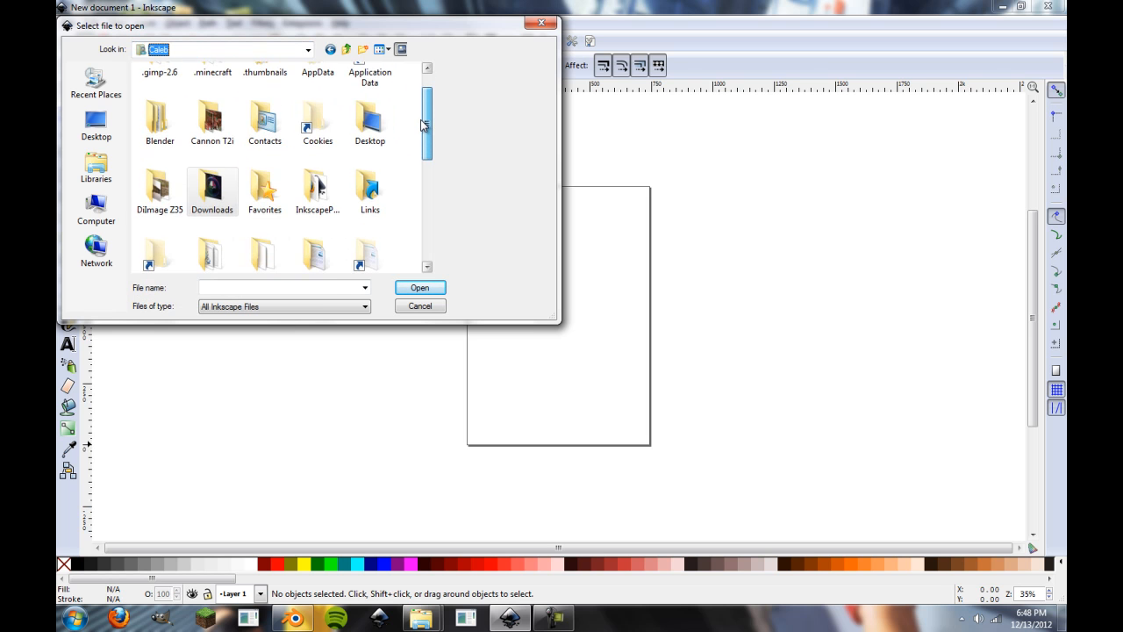
scroll("down", 3)
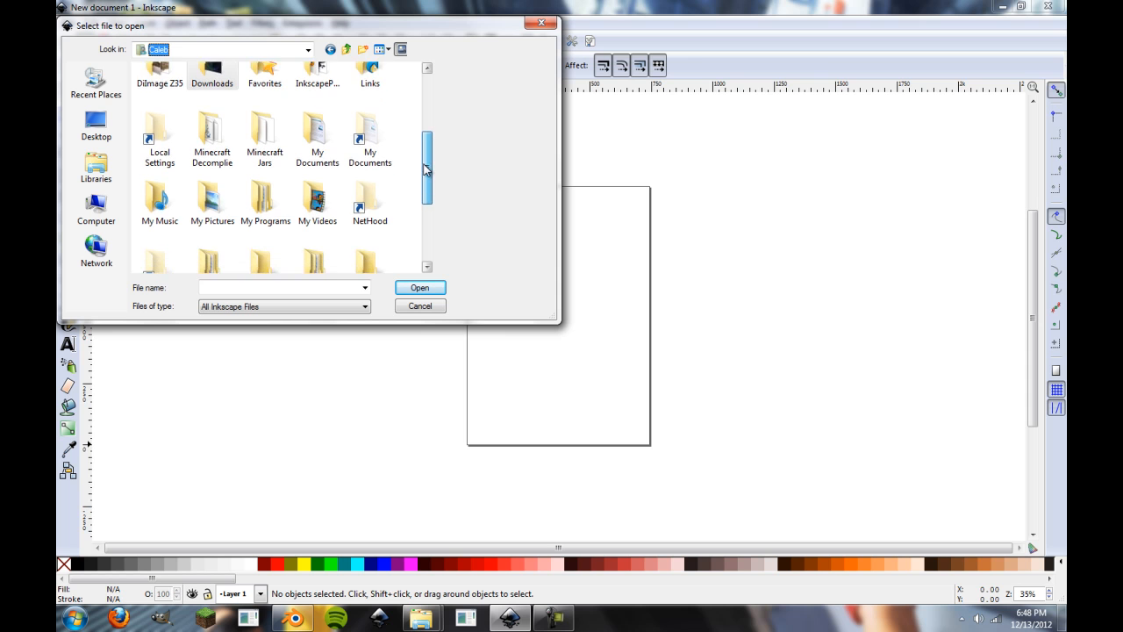
double_click(210, 197)
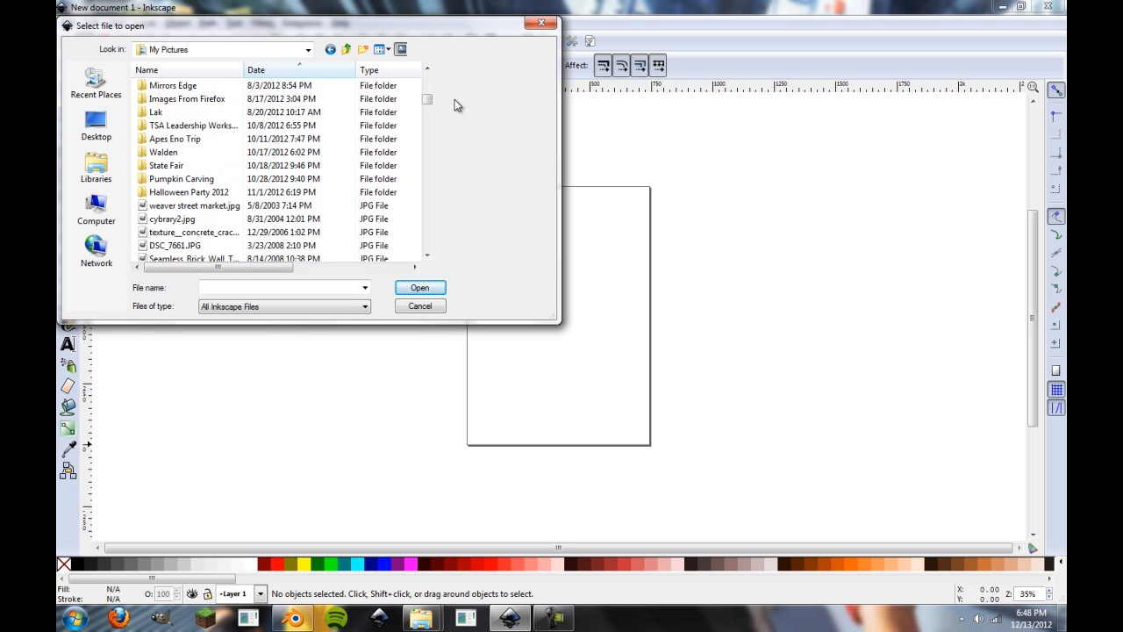
scroll("down", 3)
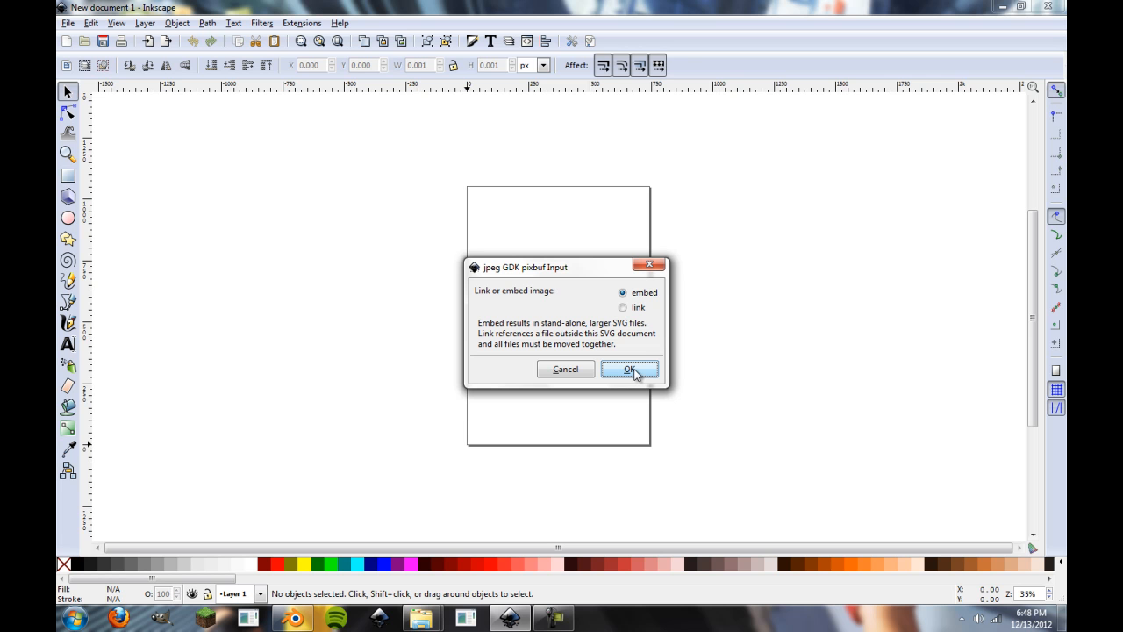
Embed woman01.jpg in the drawing and maximize the Inkscape window around it
left_click(628, 369)
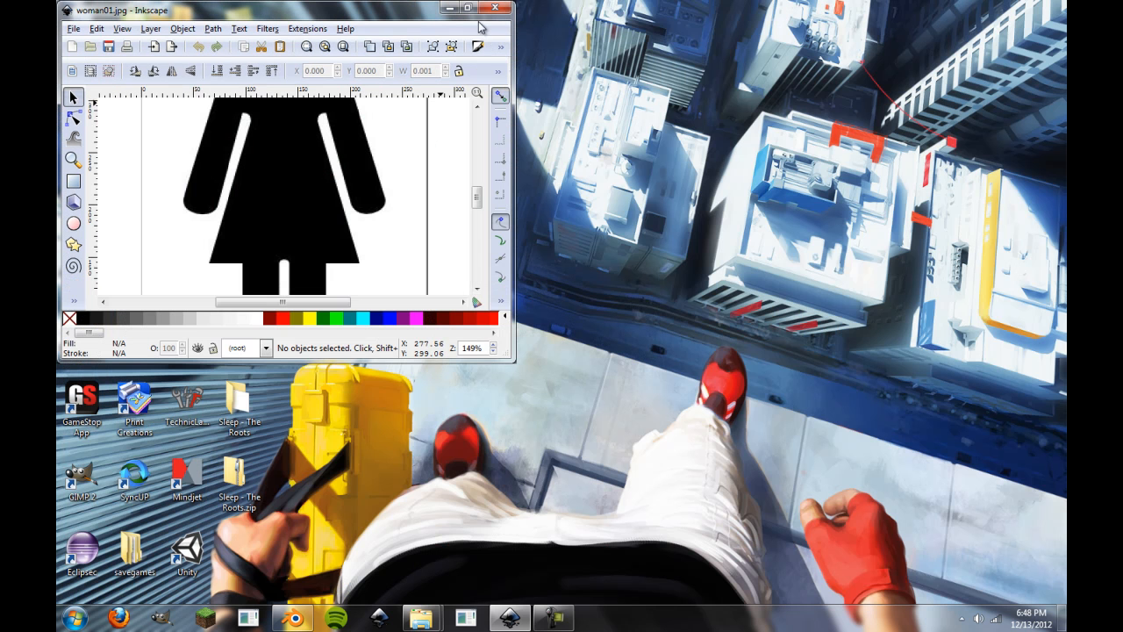
left_click(463, 8)
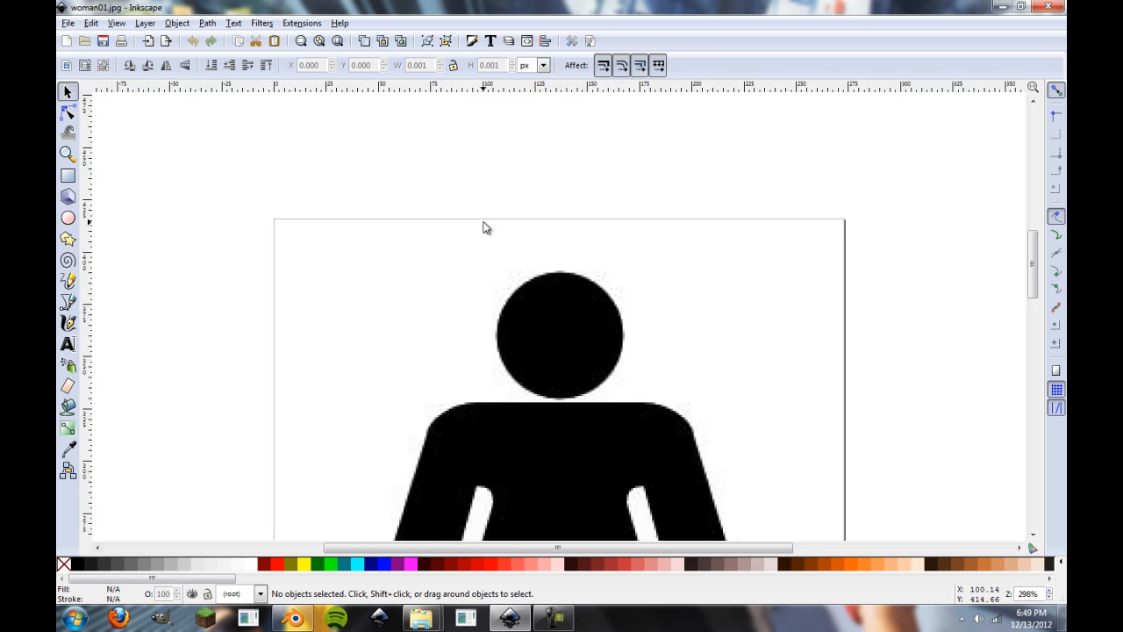
scroll("down", 3)
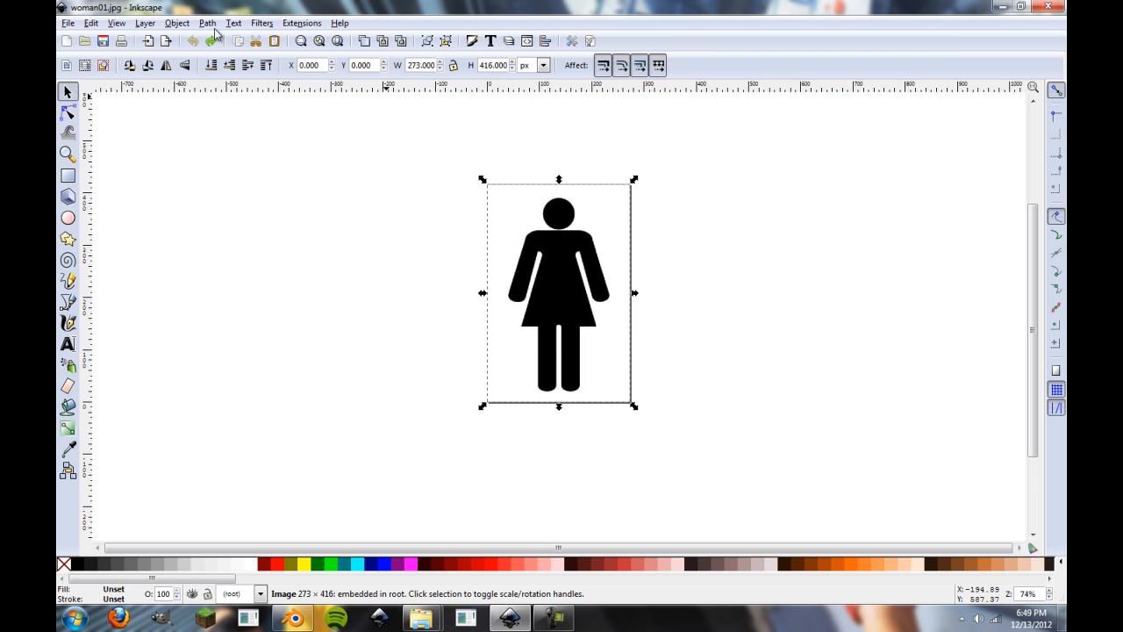
Set up Trace Bitmap in brightness-cutoff single-scan mode and preview the figure trace
left_click(207, 23)
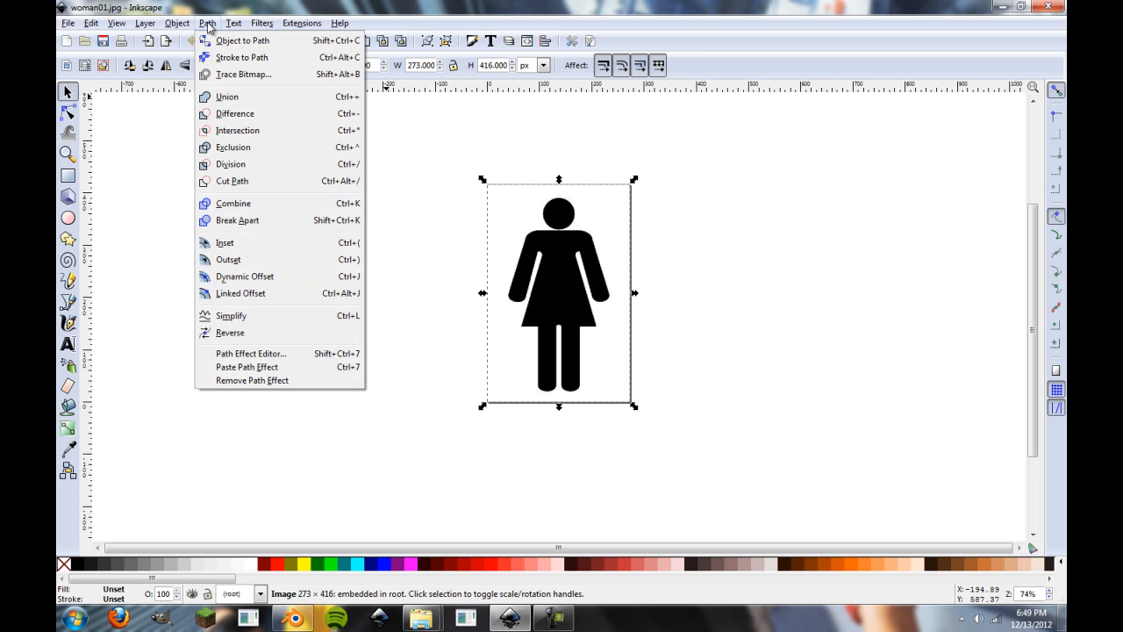
left_click(244, 74)
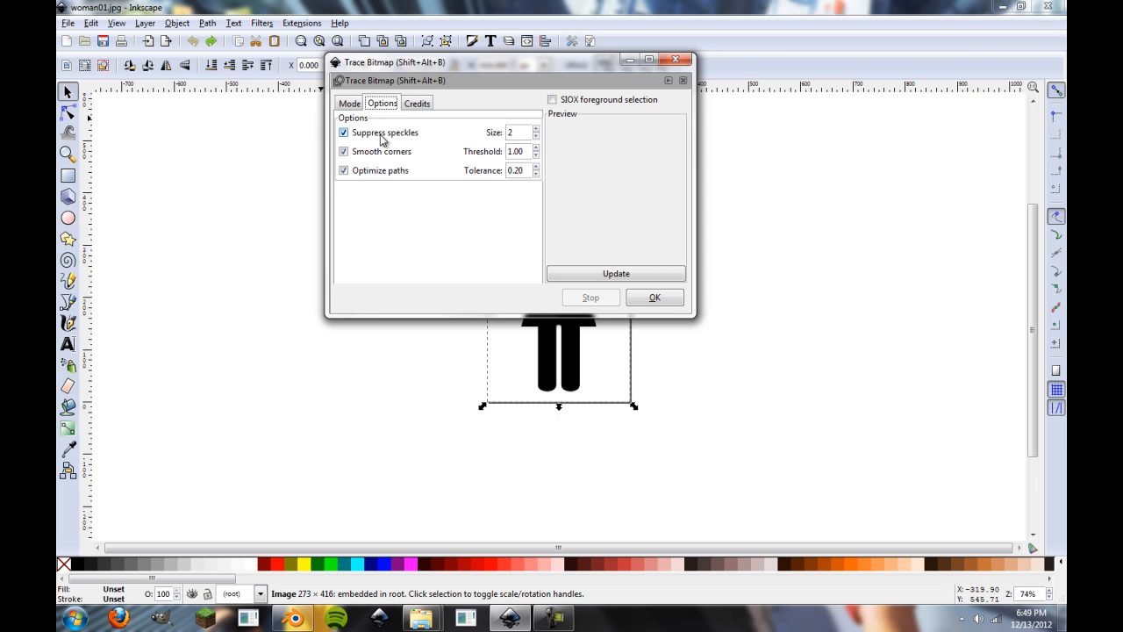
mouse_move(312, 112)
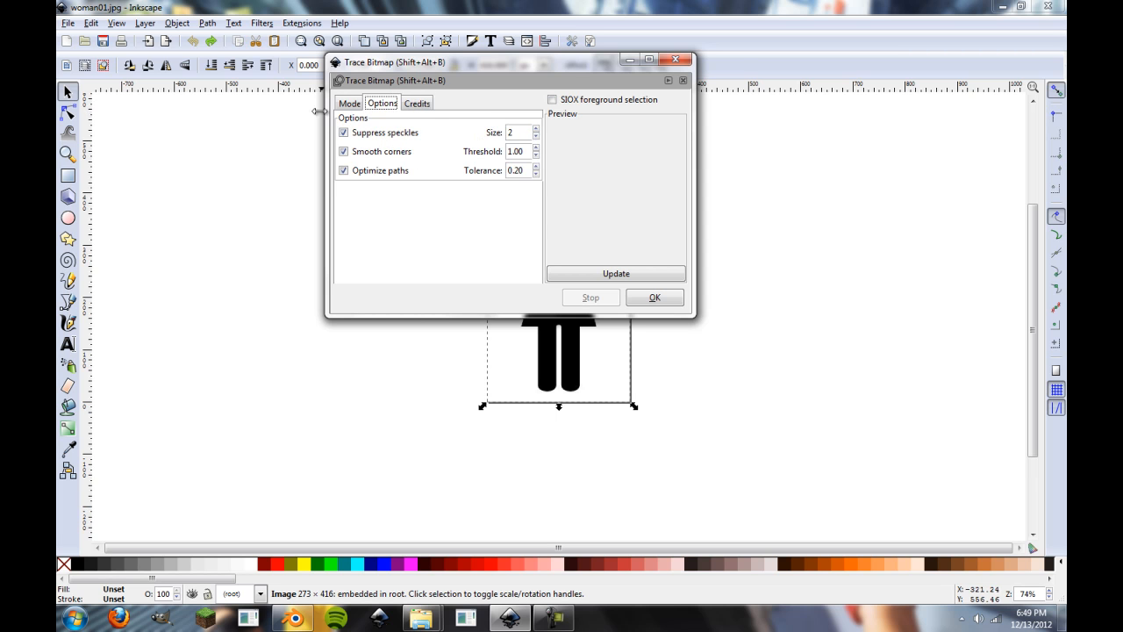
left_click(348, 102)
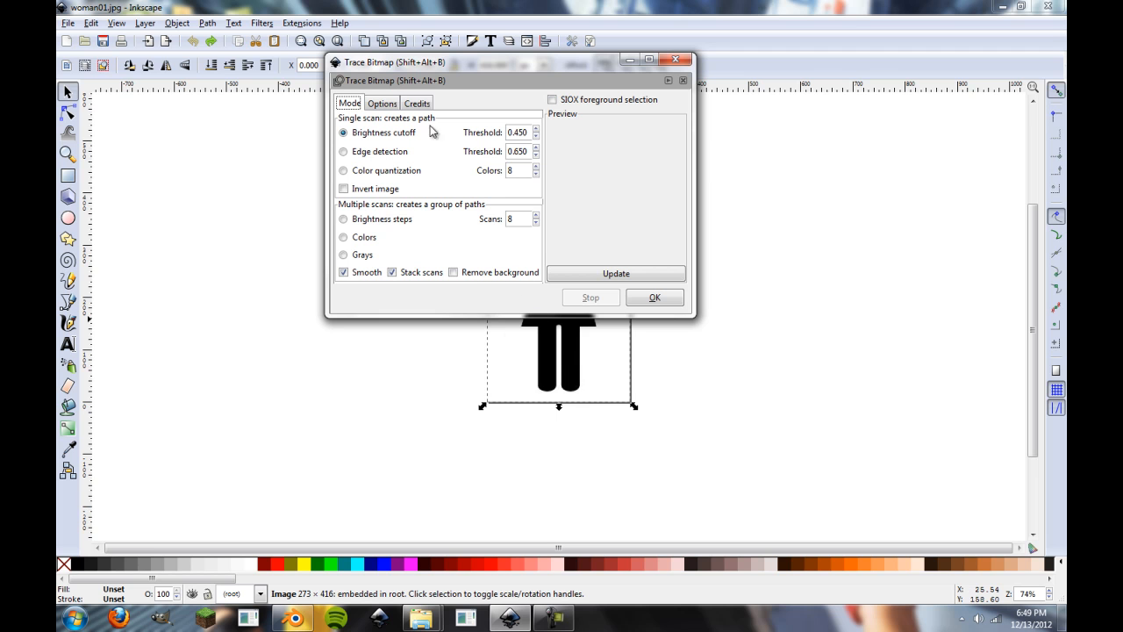
mouse_move(565, 162)
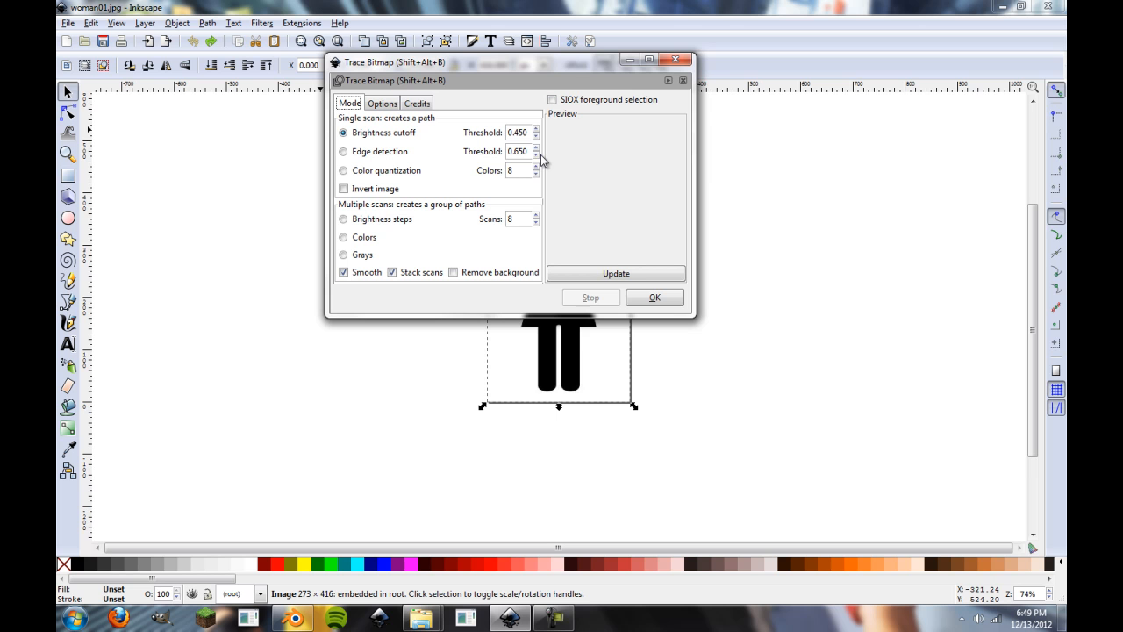
mouse_move(611, 79)
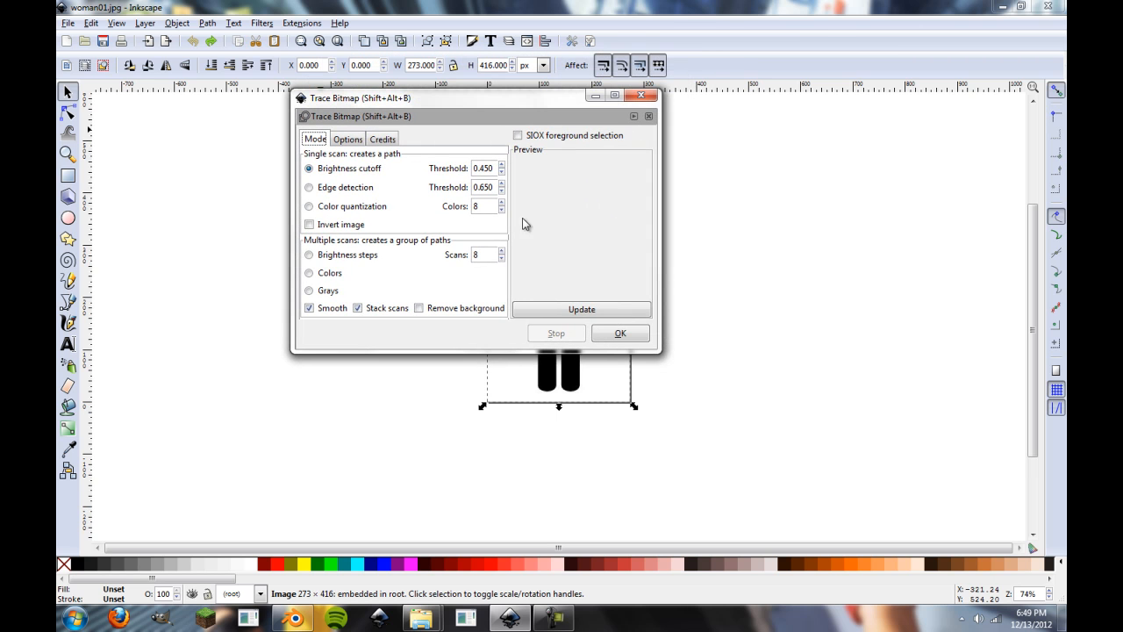
left_click(581, 309)
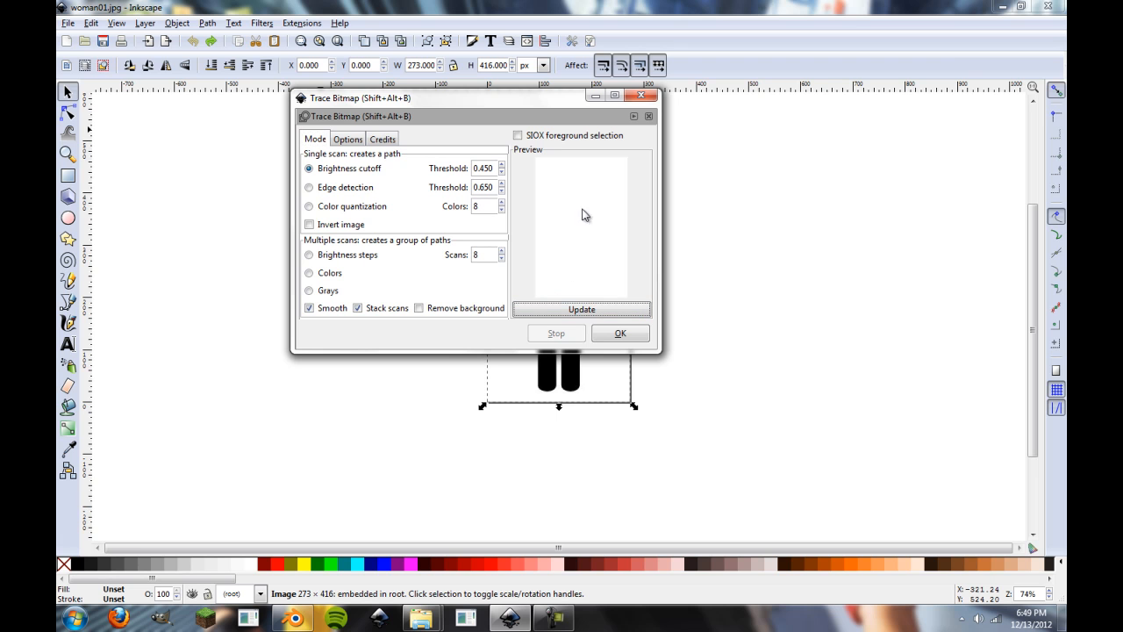
mouse_move(576, 196)
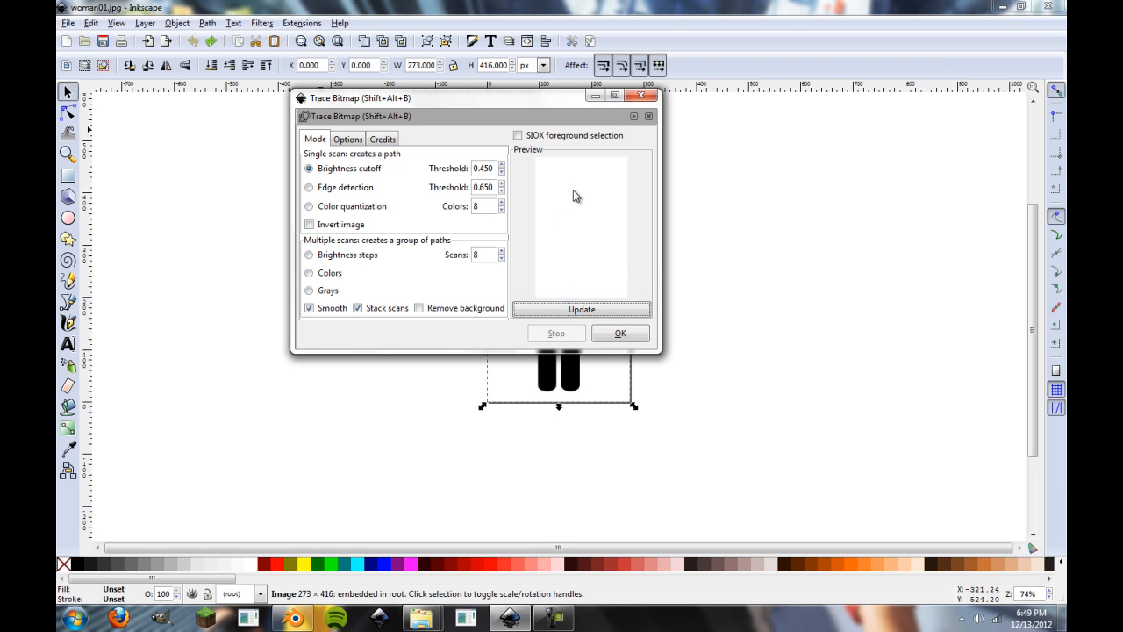
mouse_move(570, 192)
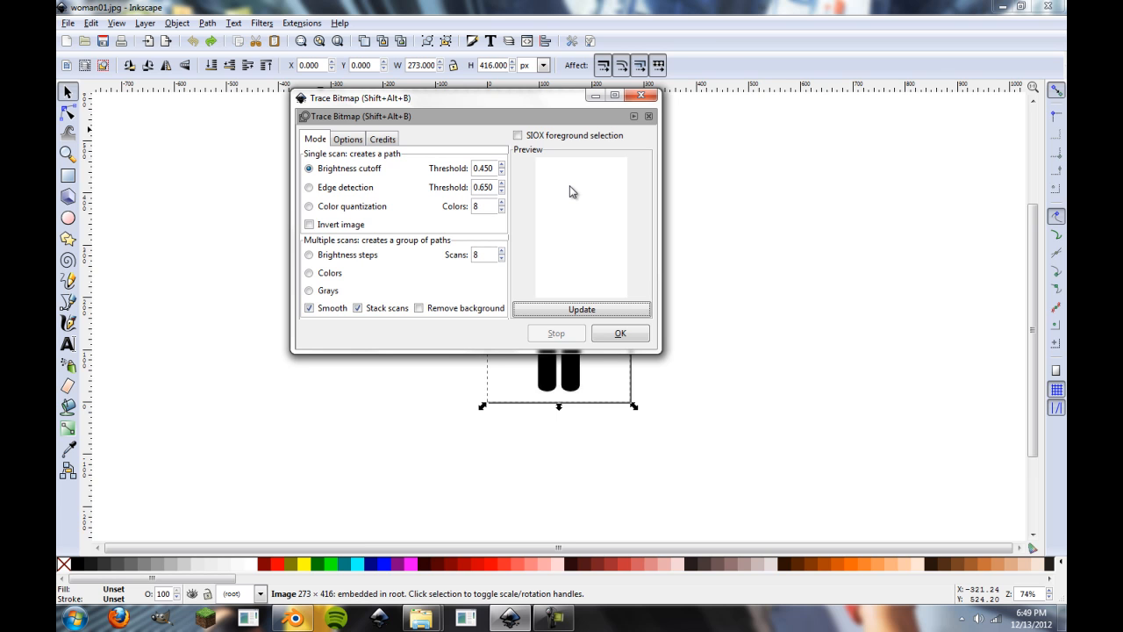
mouse_move(575, 196)
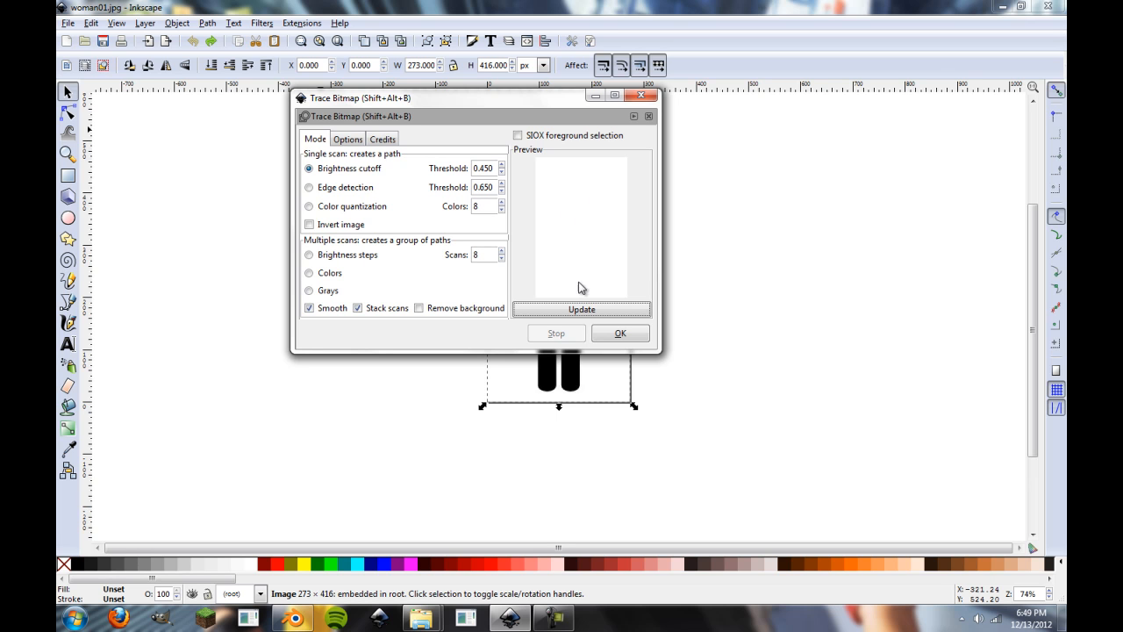
mouse_move(638, 203)
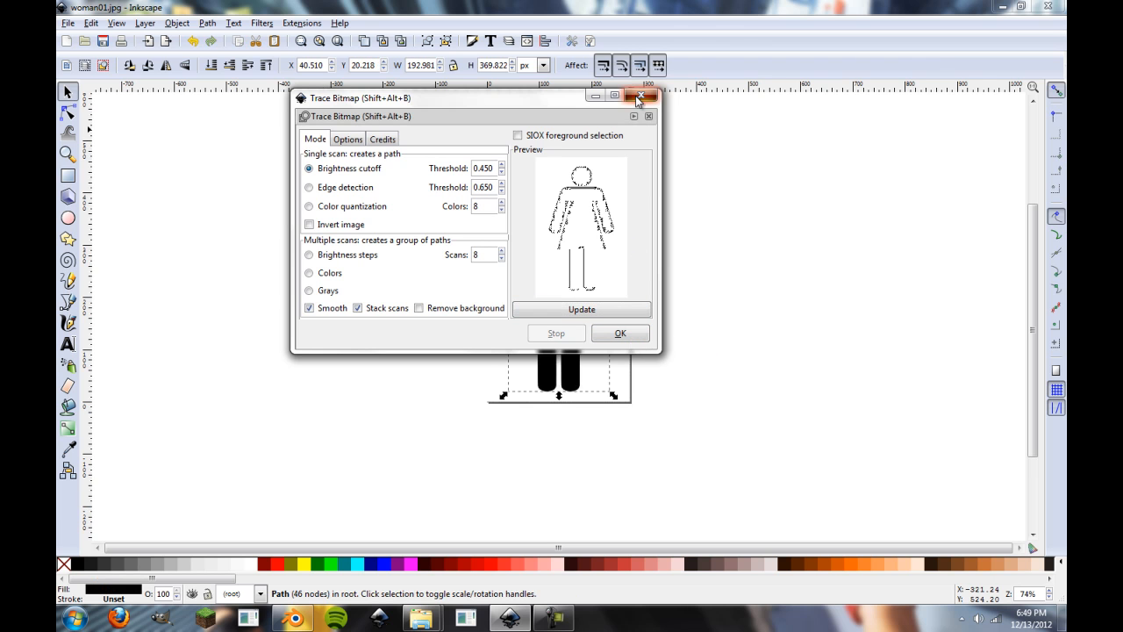
Close Trace Bitmap and centre the traced black figure path on the page
left_click(642, 97)
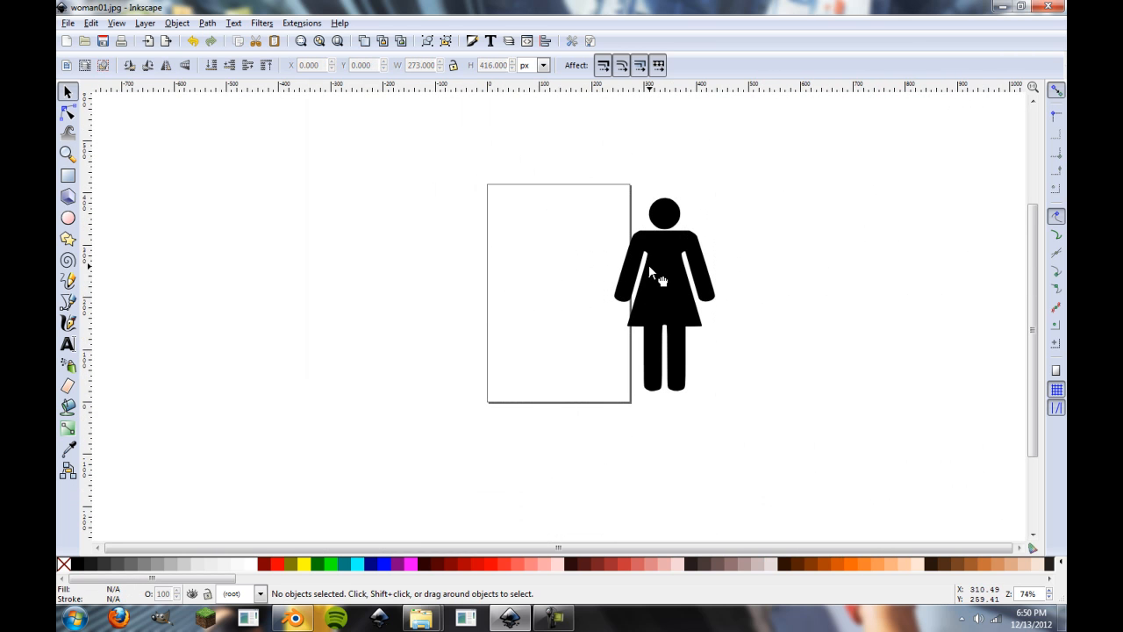
left_click_drag(663, 272, 537, 280)
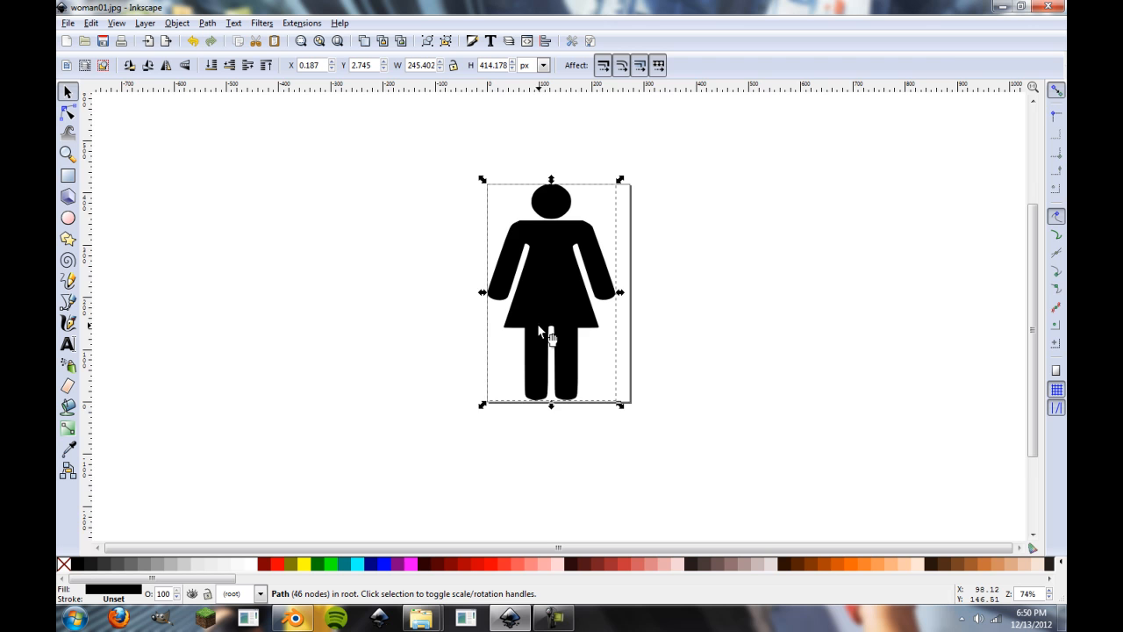
left_click_drag(551, 289, 556, 289)
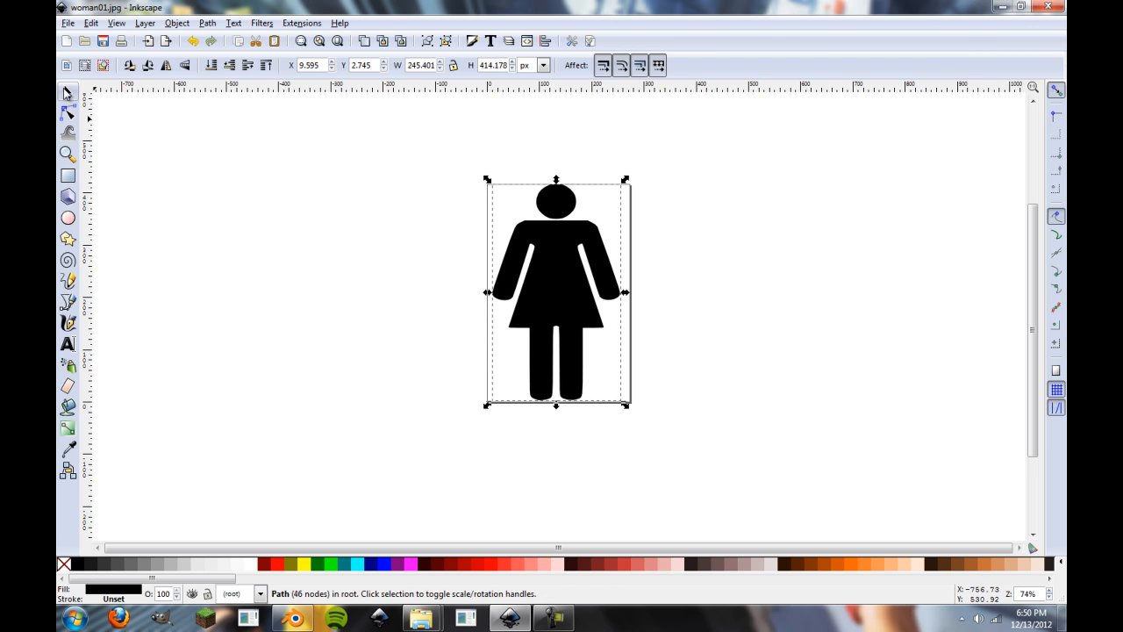
left_click(495, 219)
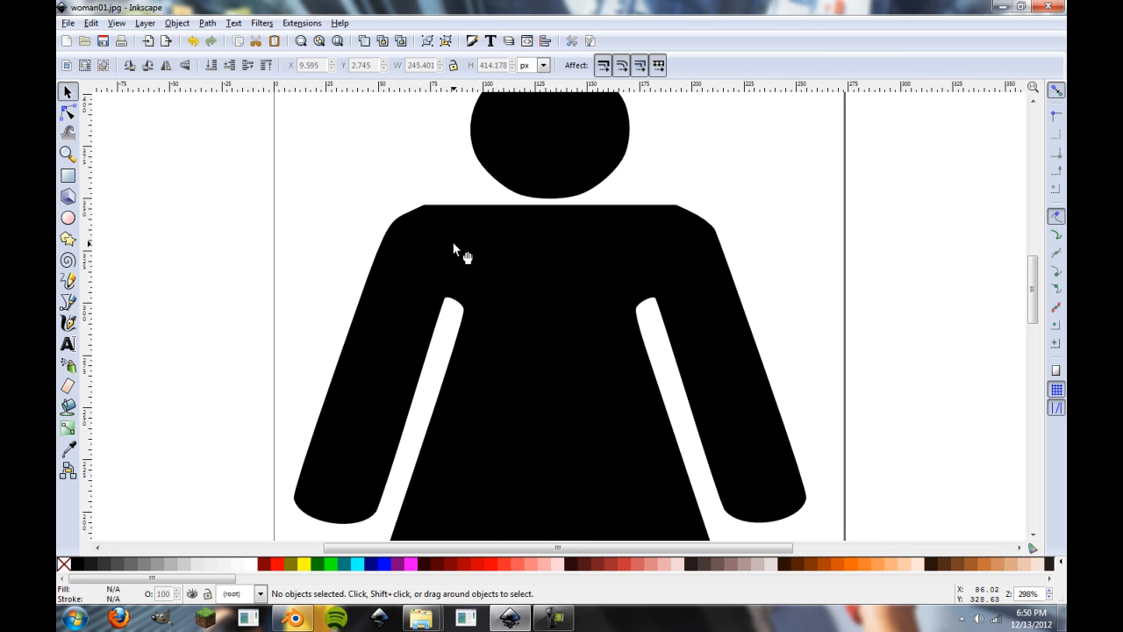
Adjust the shoulder corner nodes and reshape the rounded bottom of the left leg
left_click(66, 112)
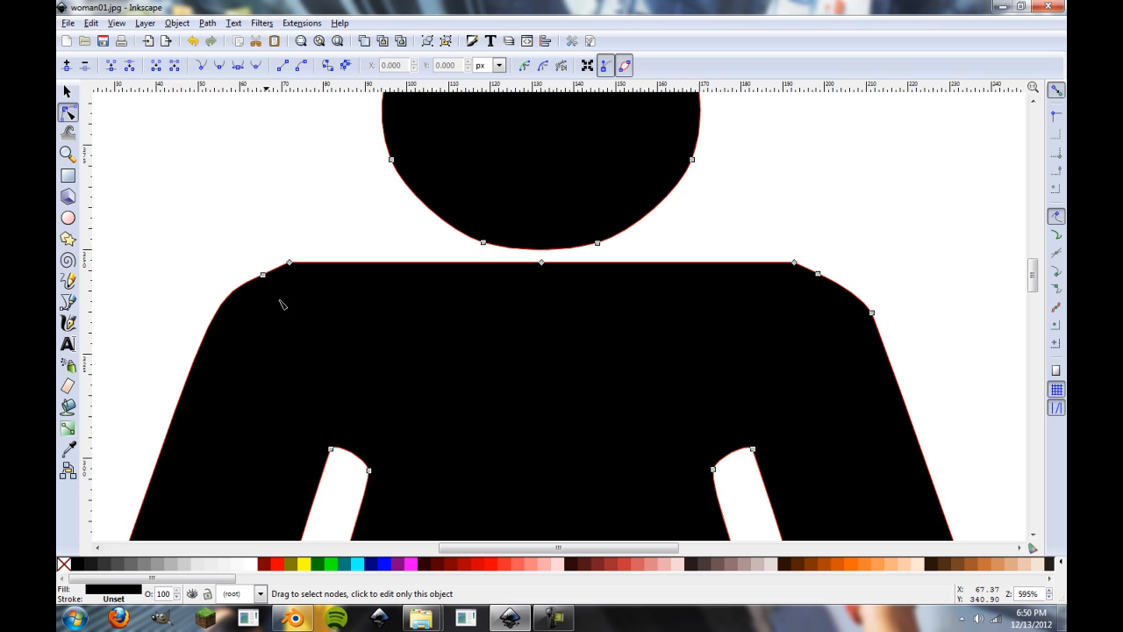
left_click(289, 263)
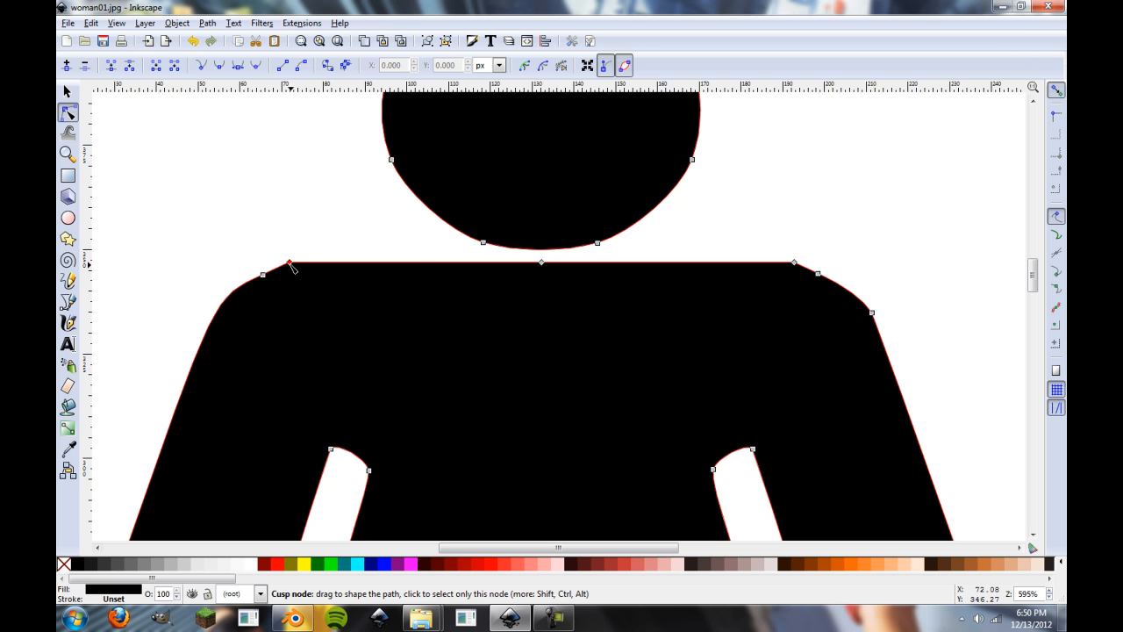
left_click(289, 264)
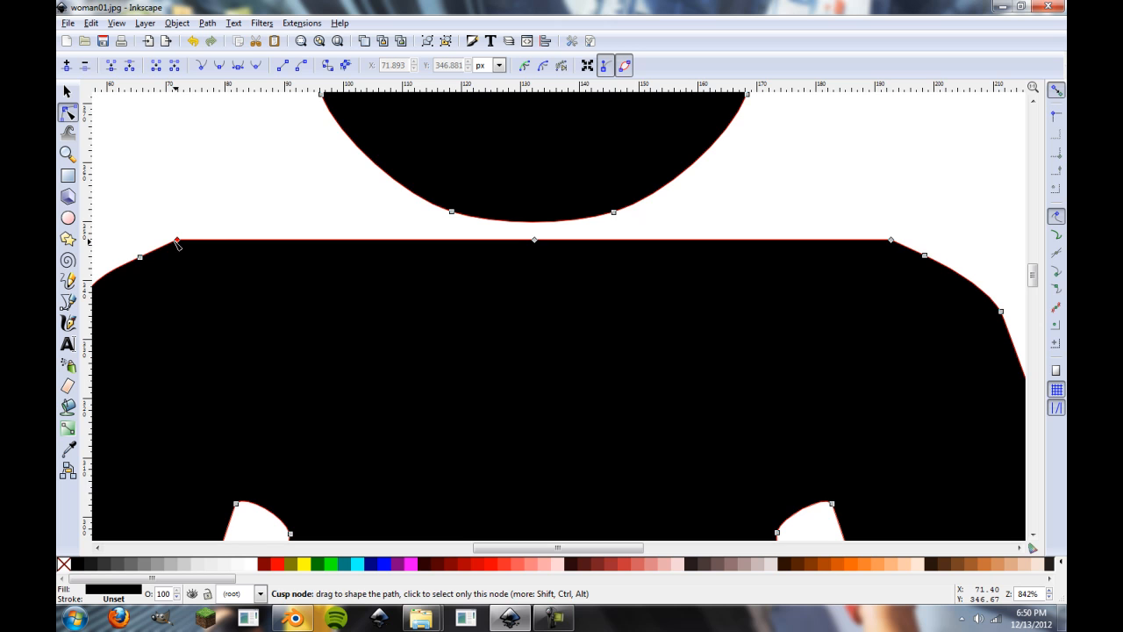
left_click(67, 239)
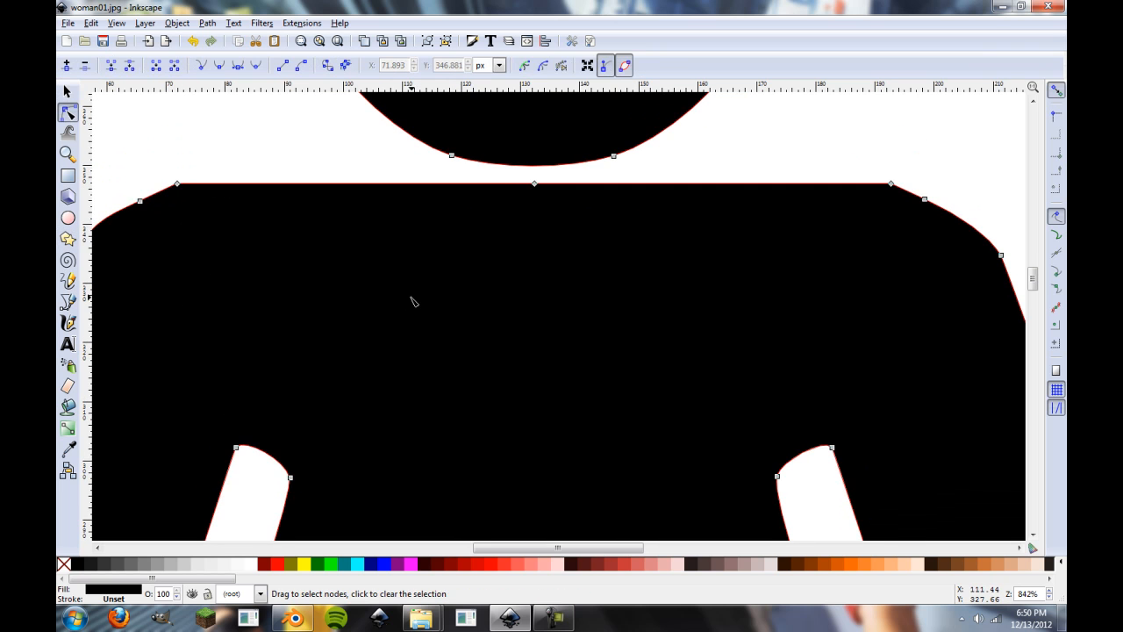
left_click(175, 186)
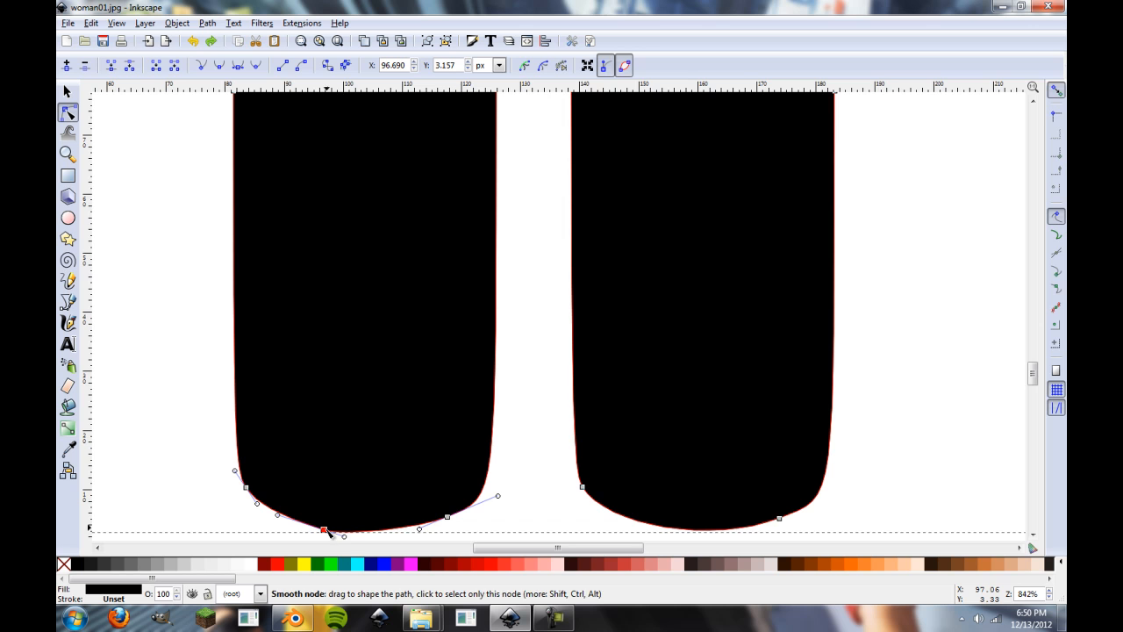
left_click_drag(325, 530, 369, 540)
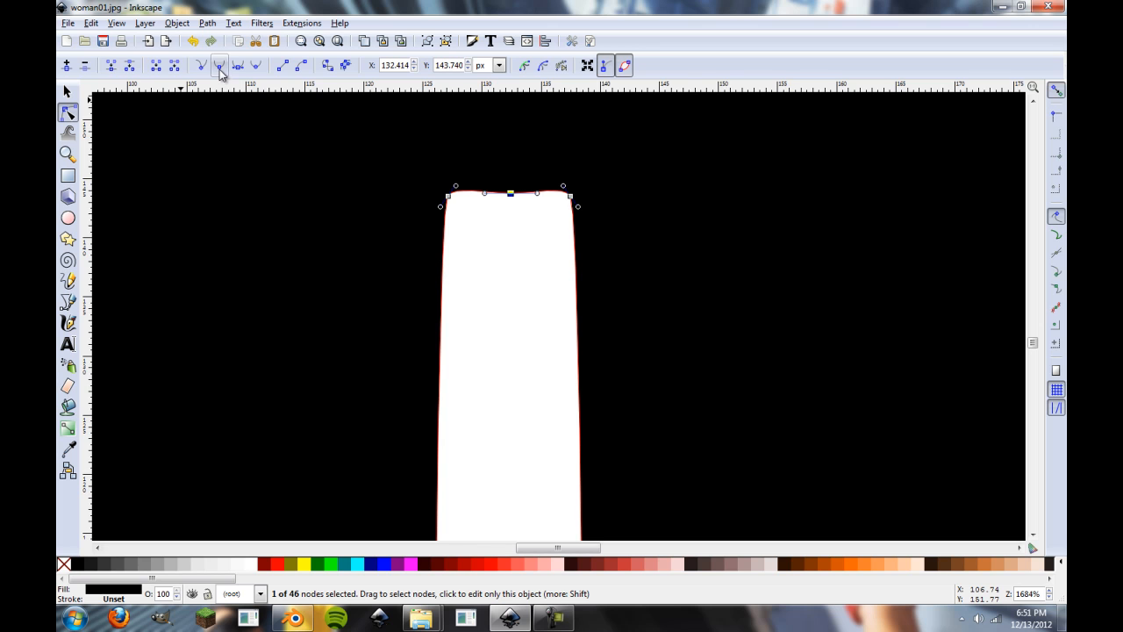
Remove an extra node atop the leg gap and bend its top edge and right corner
left_click(282, 67)
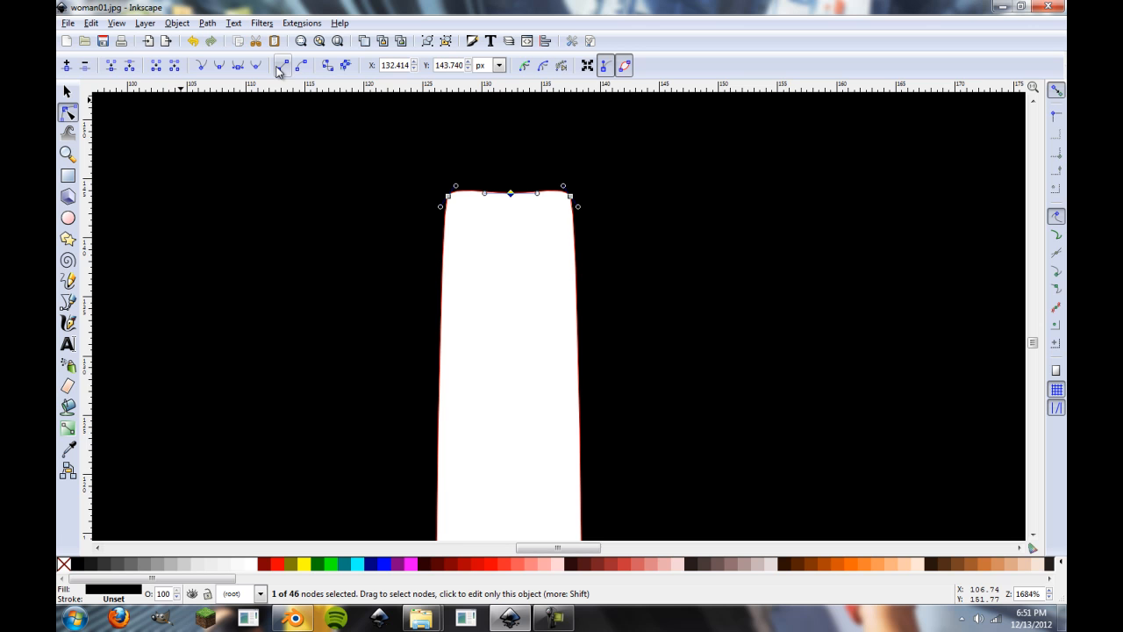
left_click_drag(565, 196, 572, 203)
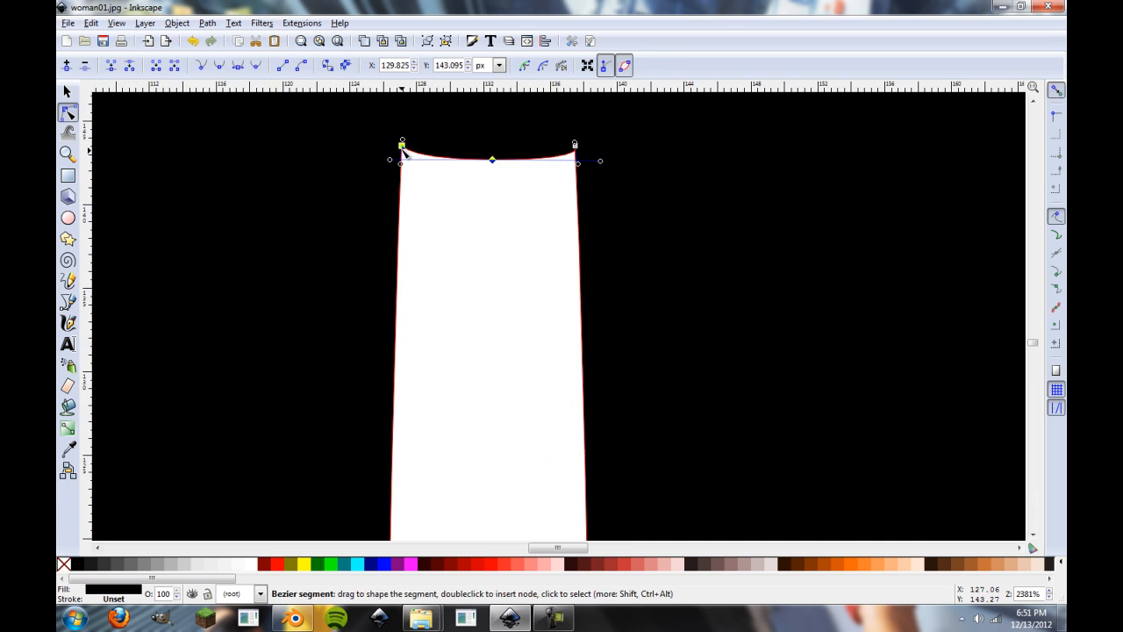
left_click_drag(491, 162, 491, 168)
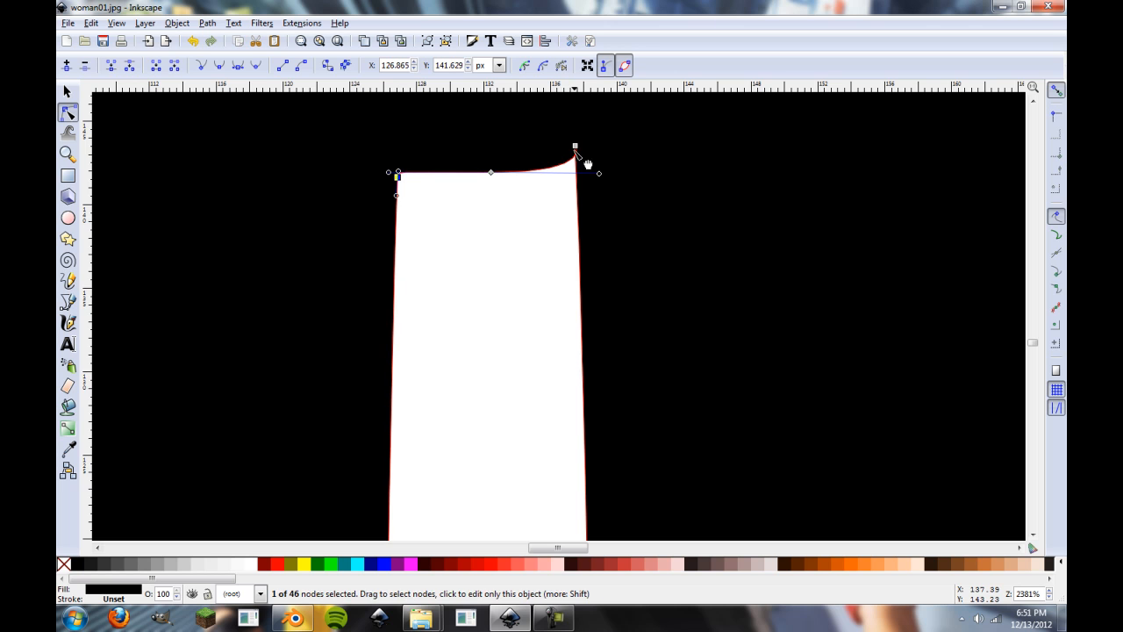
left_click_drag(576, 146, 571, 174)
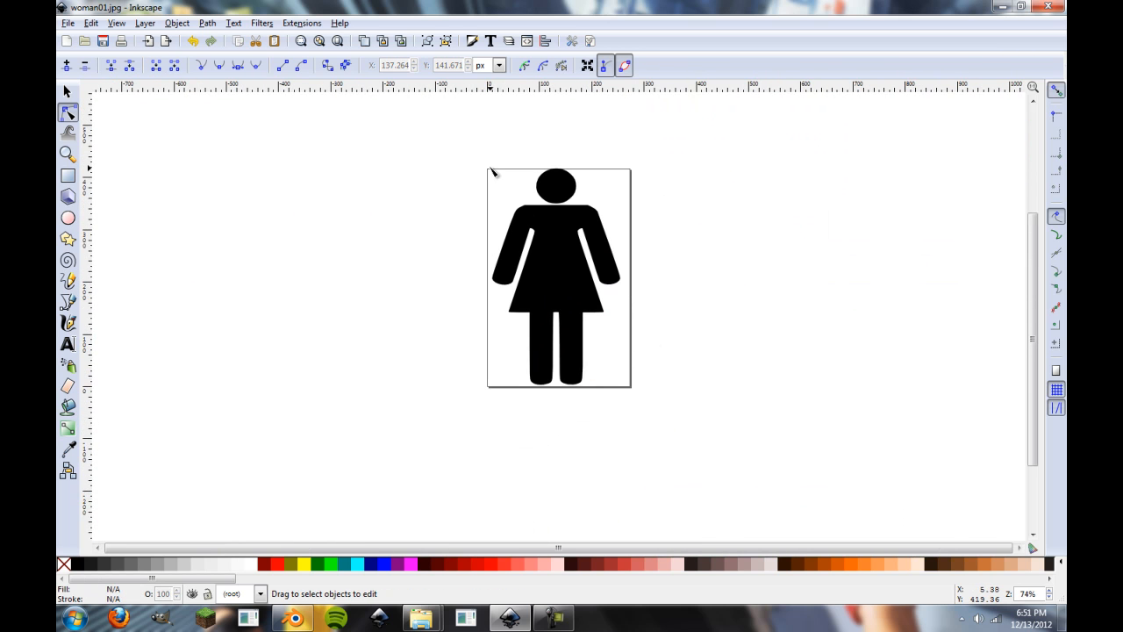
Save the traced figure as Inkscape SVG woman01 after dismissing the extension error
left_click(67, 22)
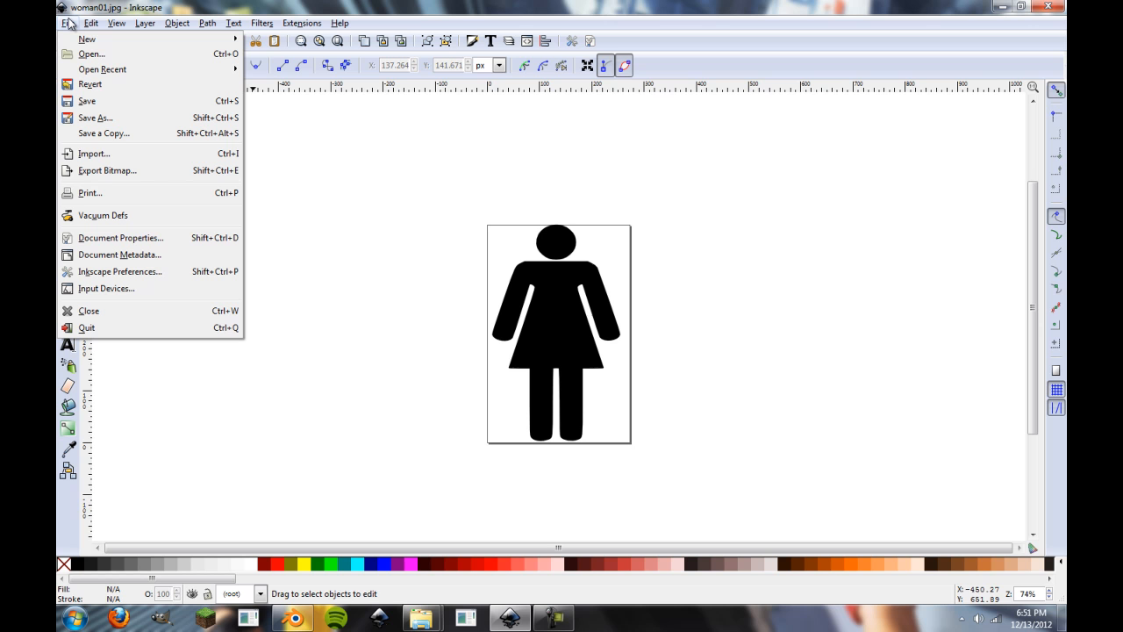
mouse_move(96, 116)
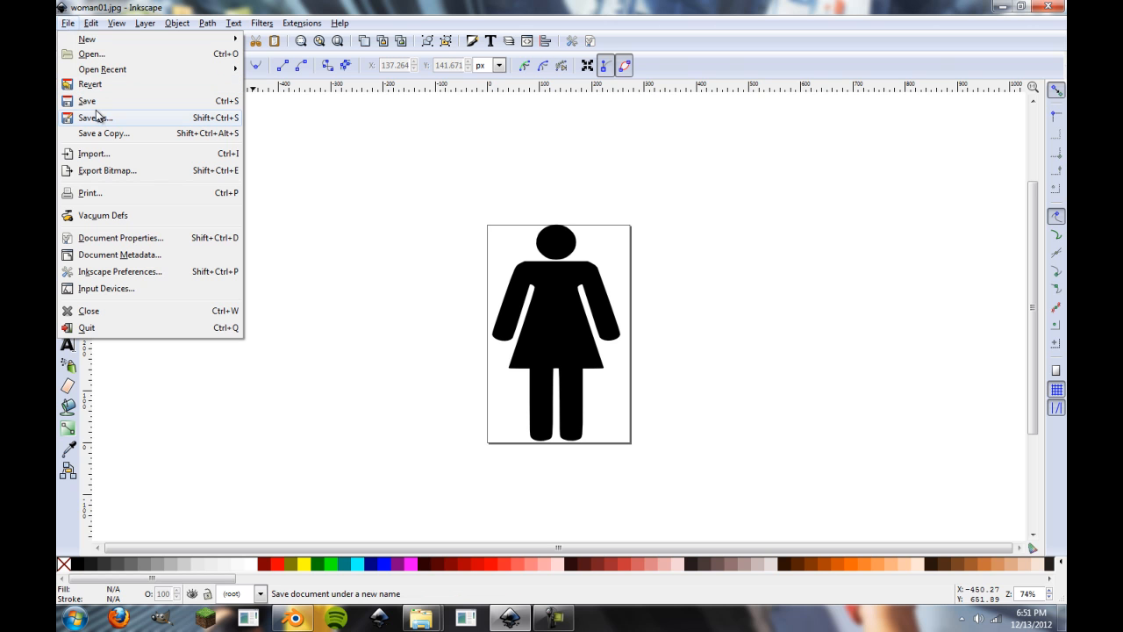
left_click(91, 116)
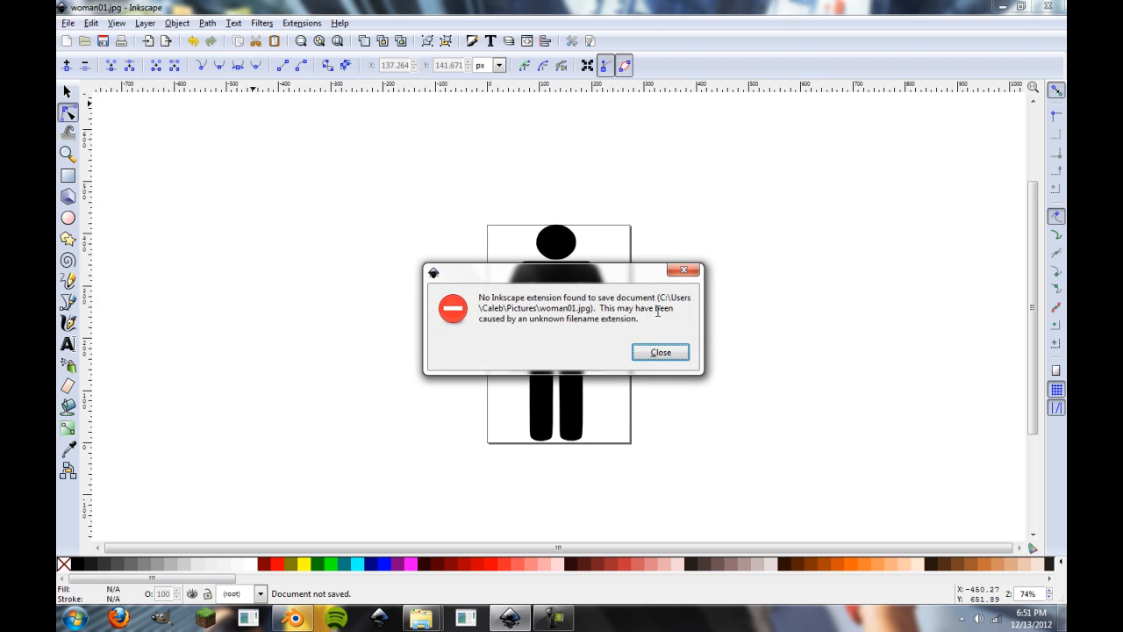
left_click(660, 351)
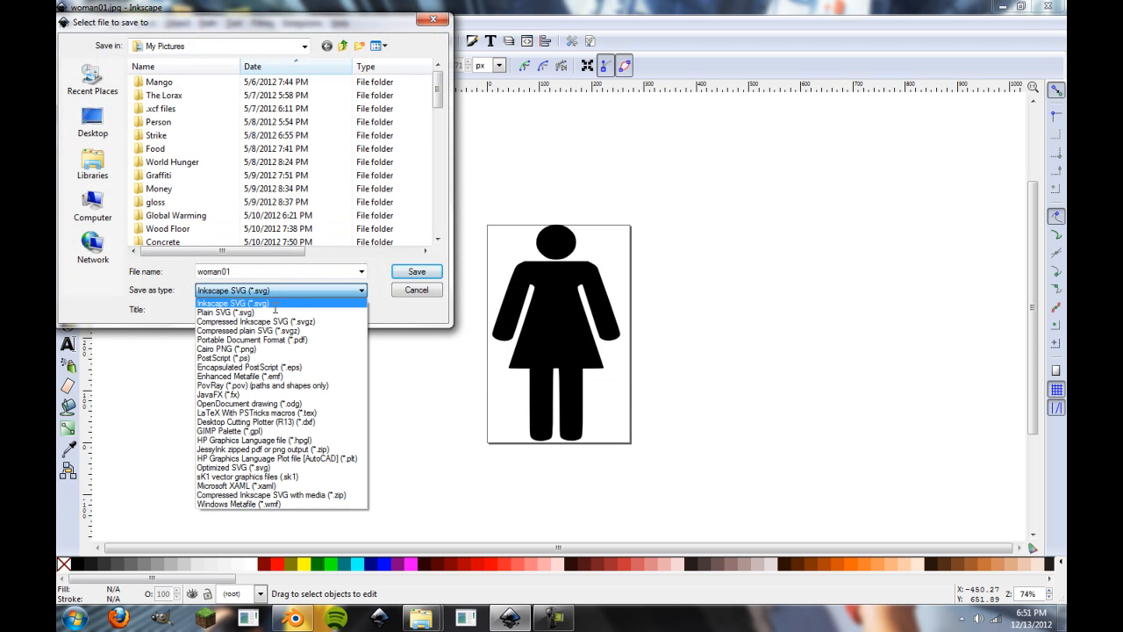
left_click(233, 291)
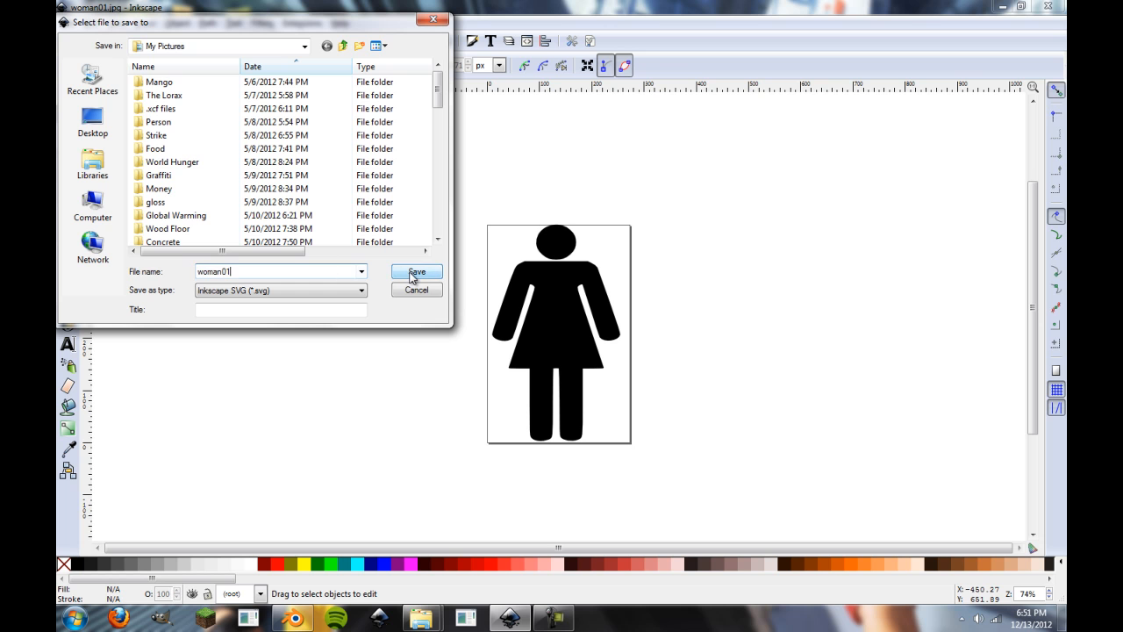
left_click(414, 270)
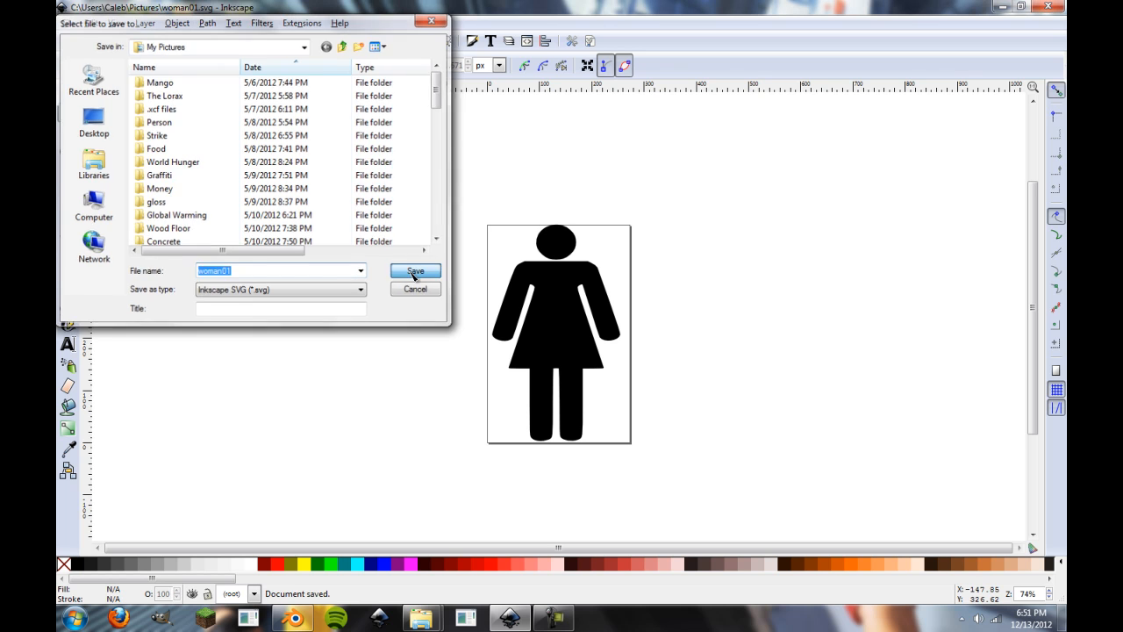
left_click(67, 23)
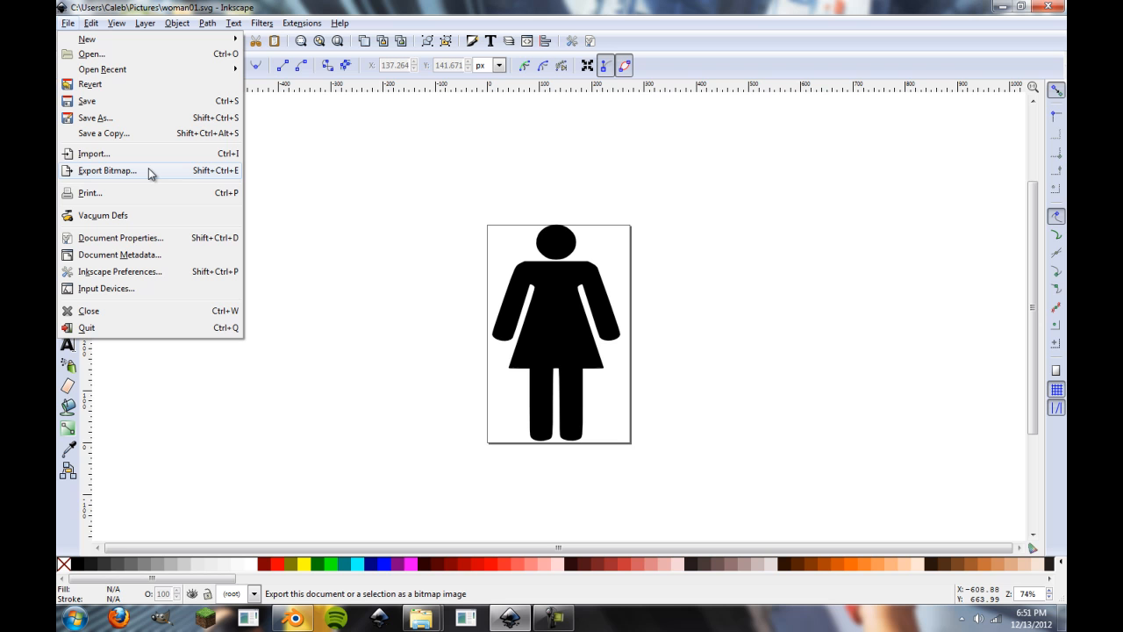
mouse_move(149, 175)
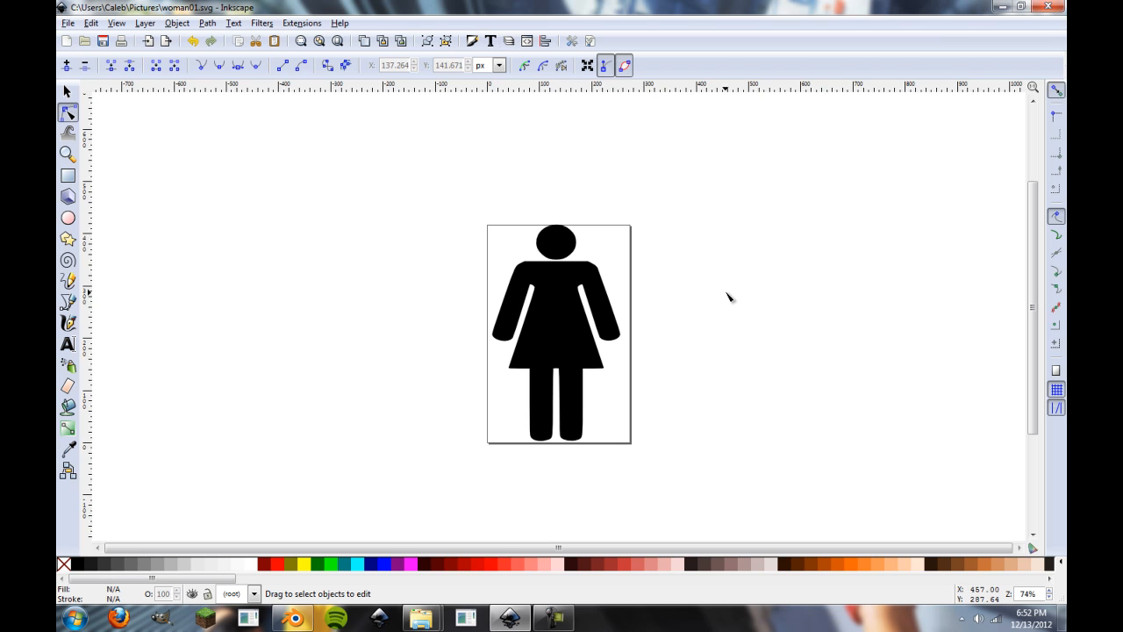
mouse_move(733, 283)
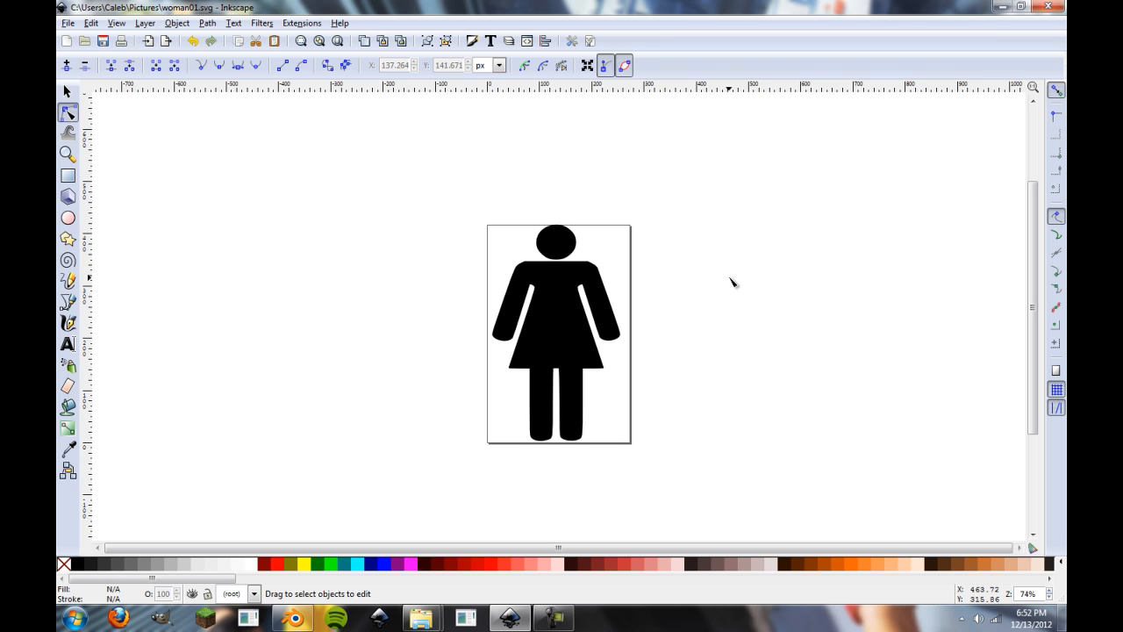
mouse_move(733, 281)
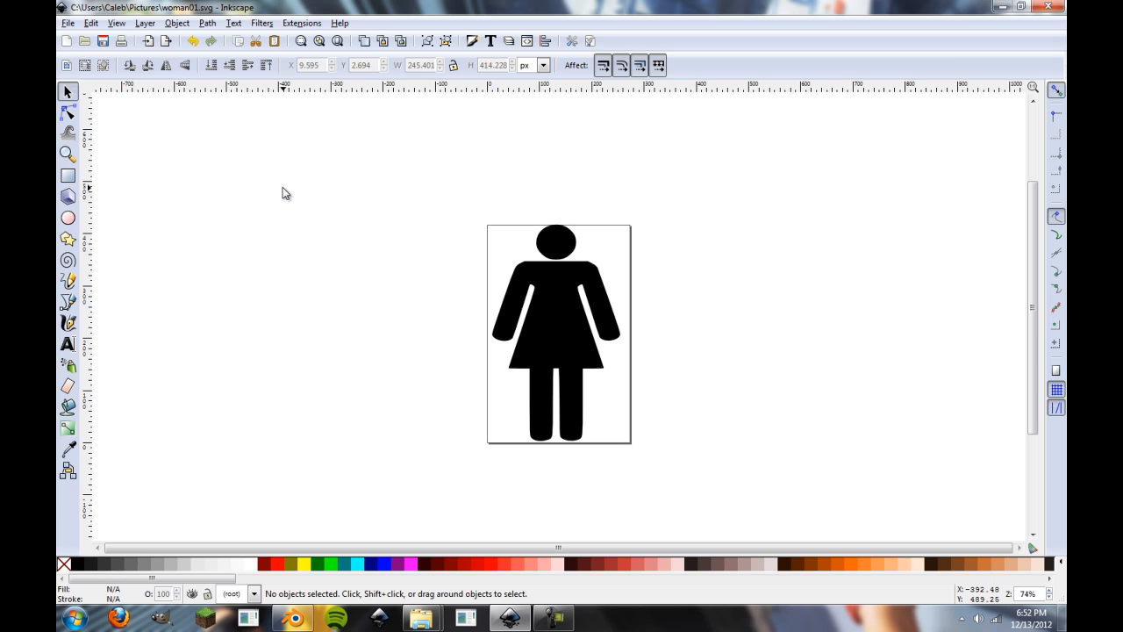
mouse_move(287, 191)
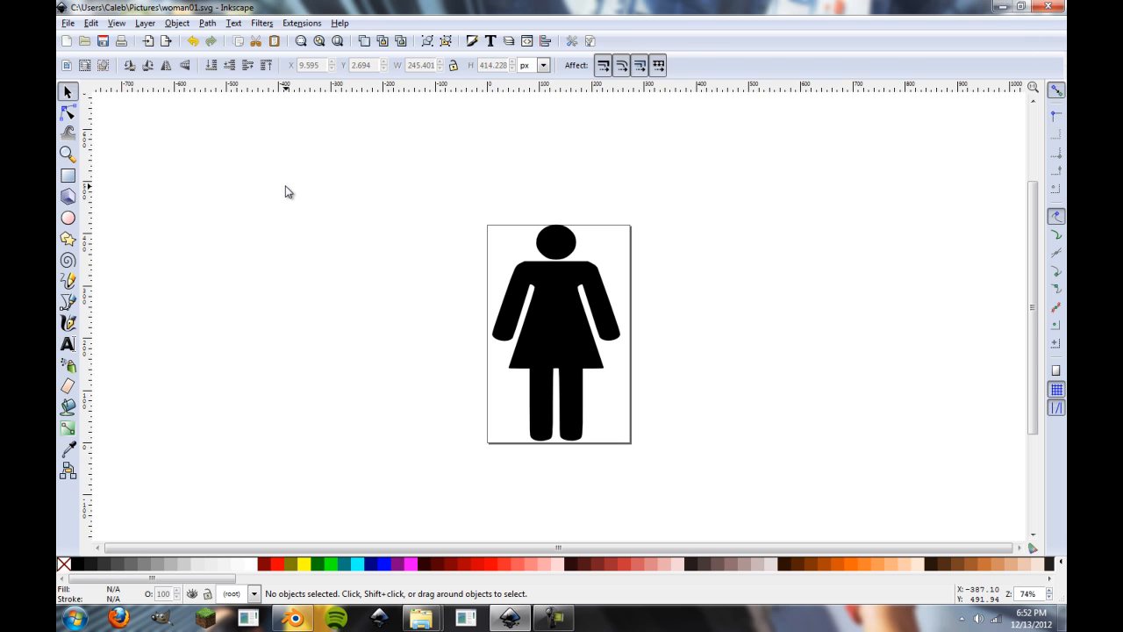
mouse_move(612, 239)
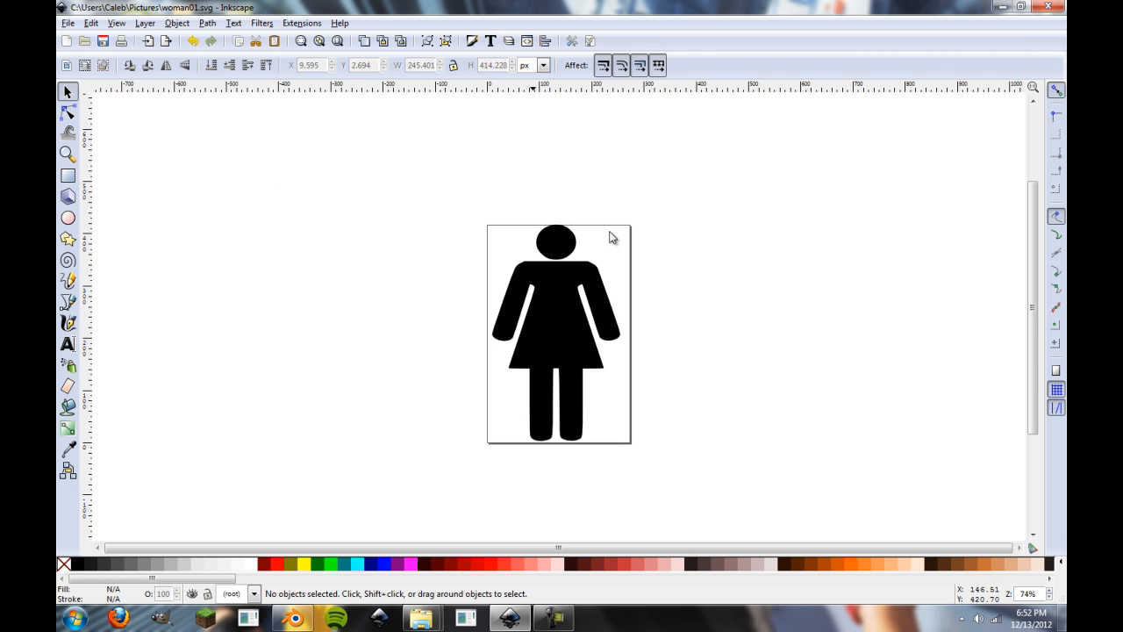
mouse_move(323, 423)
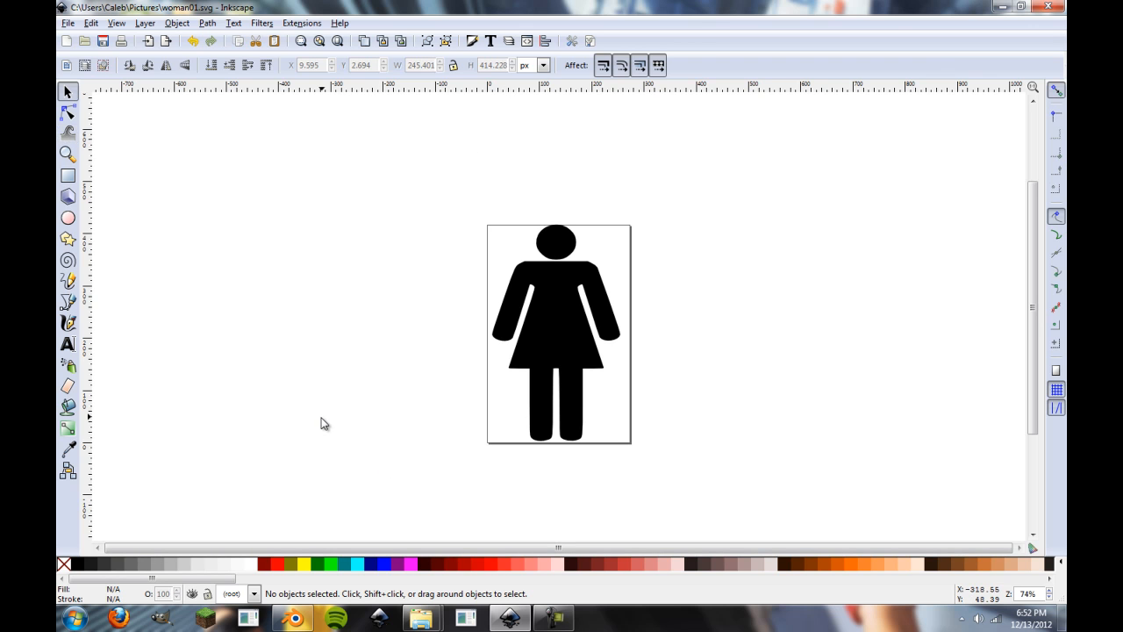
mouse_move(626, 423)
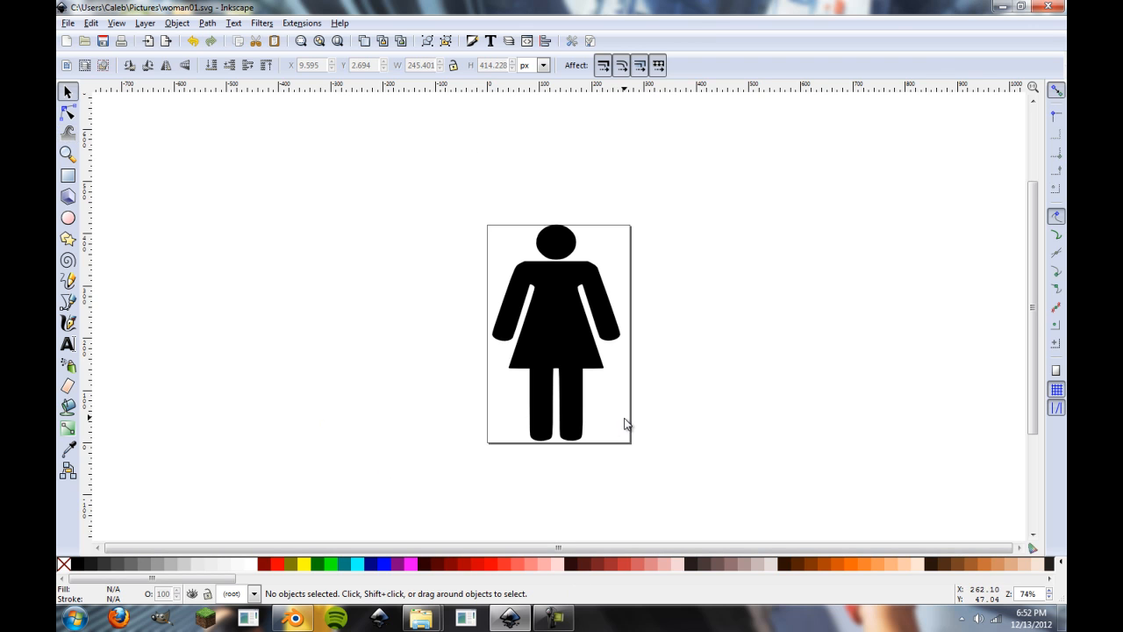